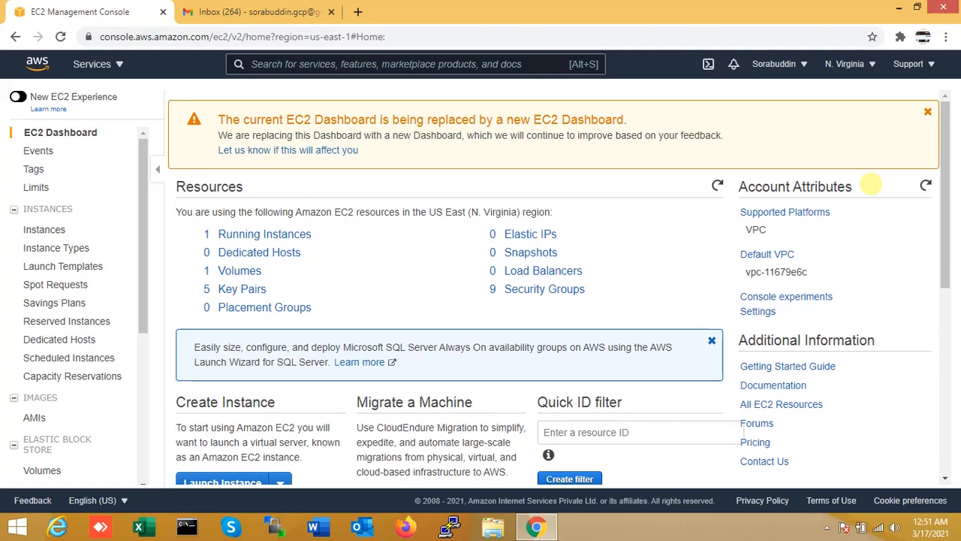
{"action": "mouse_move", "coordinate": [419, 248]}
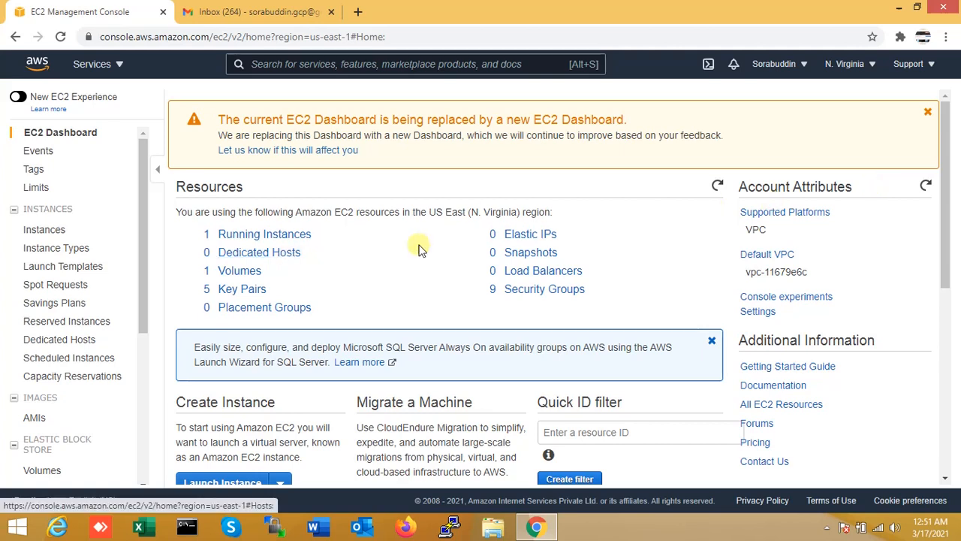
{"action": "mouse_move", "coordinate": [299, 234]}
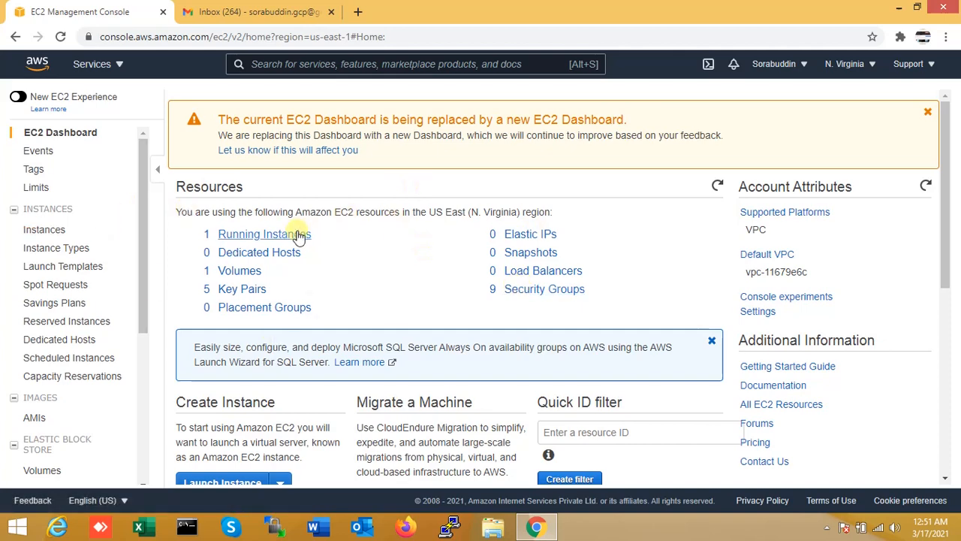
Show the Instances list with the single running t2.micro instance.
{"action": "left_click", "coordinate": [258, 235]}
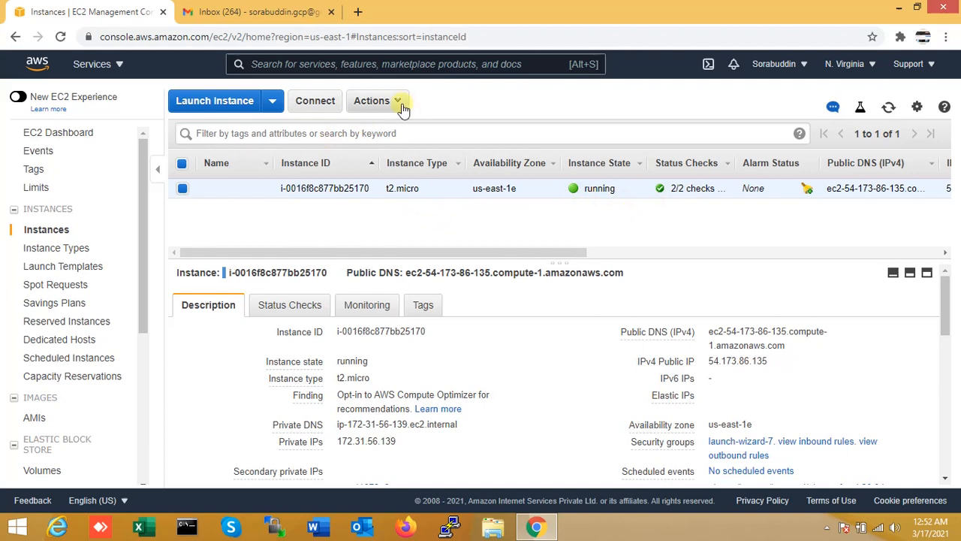
{"action": "mouse_move", "coordinate": [463, 360]}
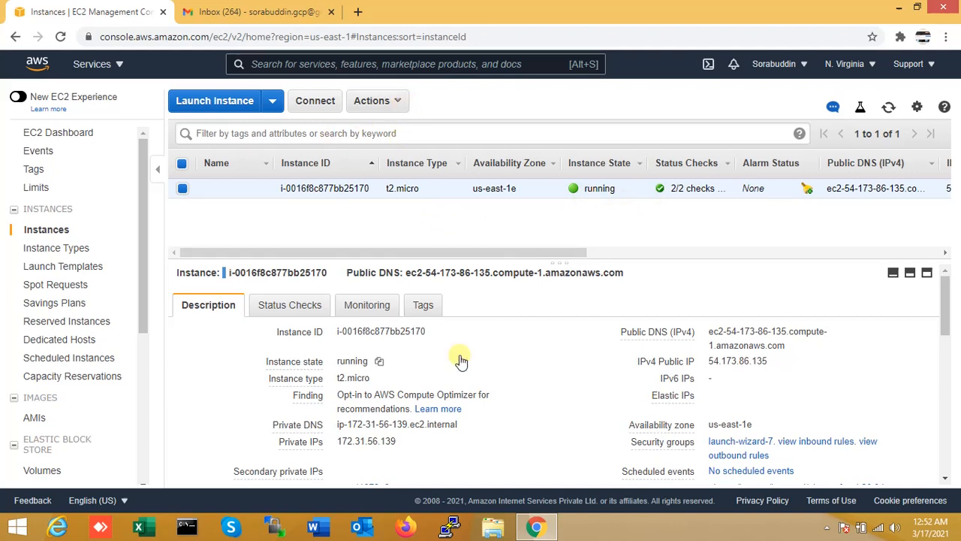
{"action": "mouse_move", "coordinate": [363, 332]}
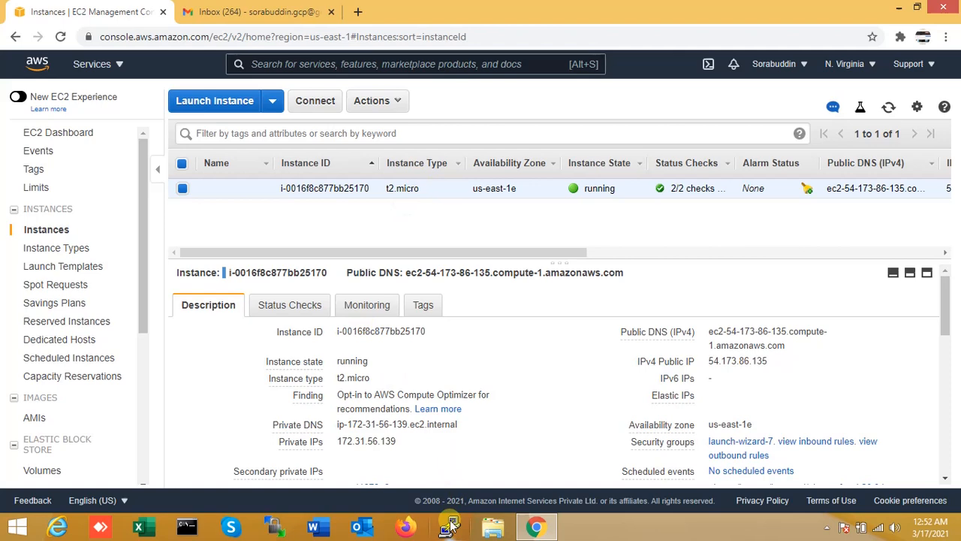
SSH into the instance via the test server saved session and run top.
{"action": "left_click", "coordinate": [449, 525]}
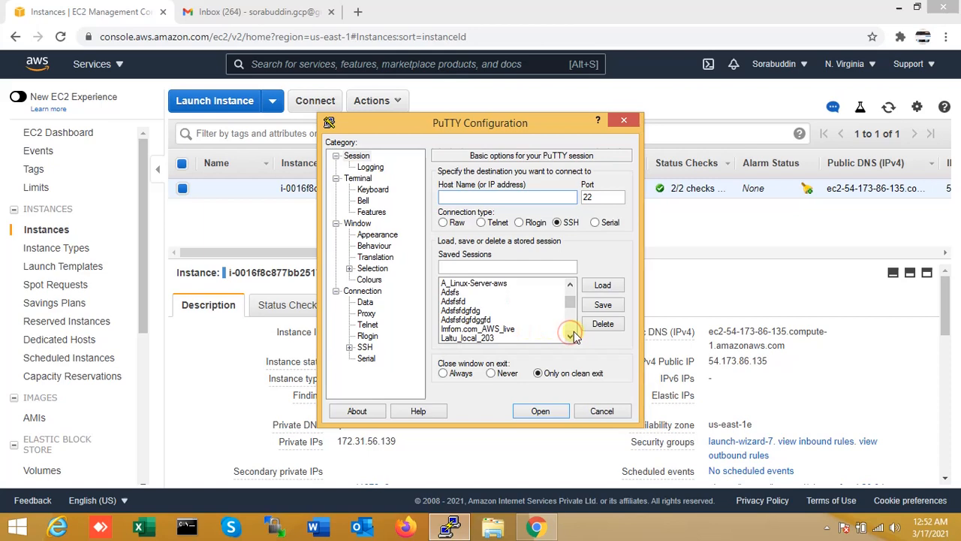
{"action": "left_click", "coordinate": [570, 337]}
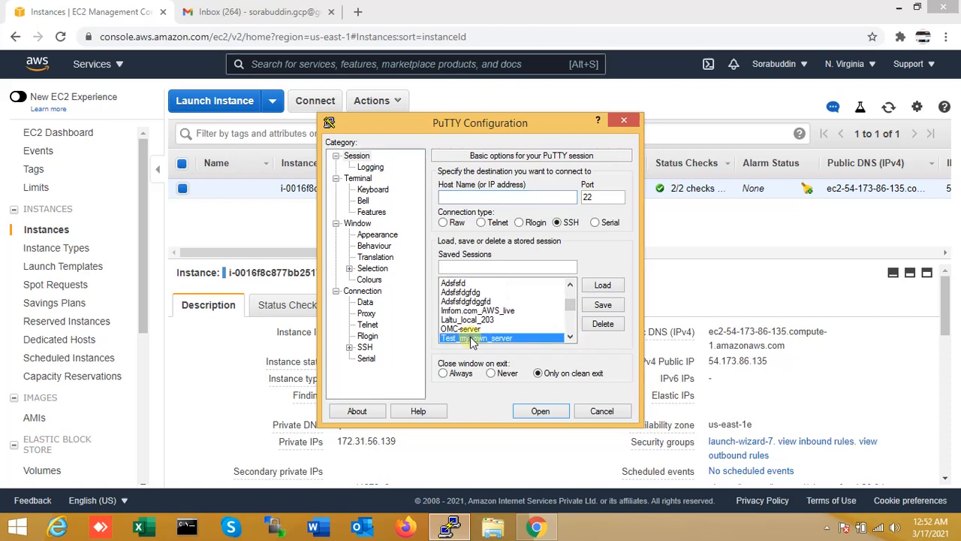
{"action": "left_click", "coordinate": [541, 411]}
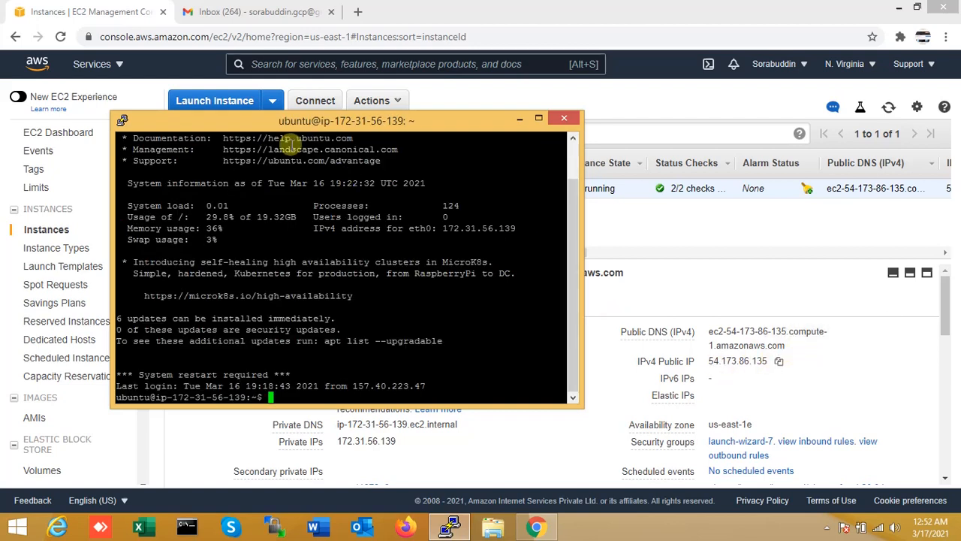
{"action": "mouse_move", "coordinate": [397, 285]}
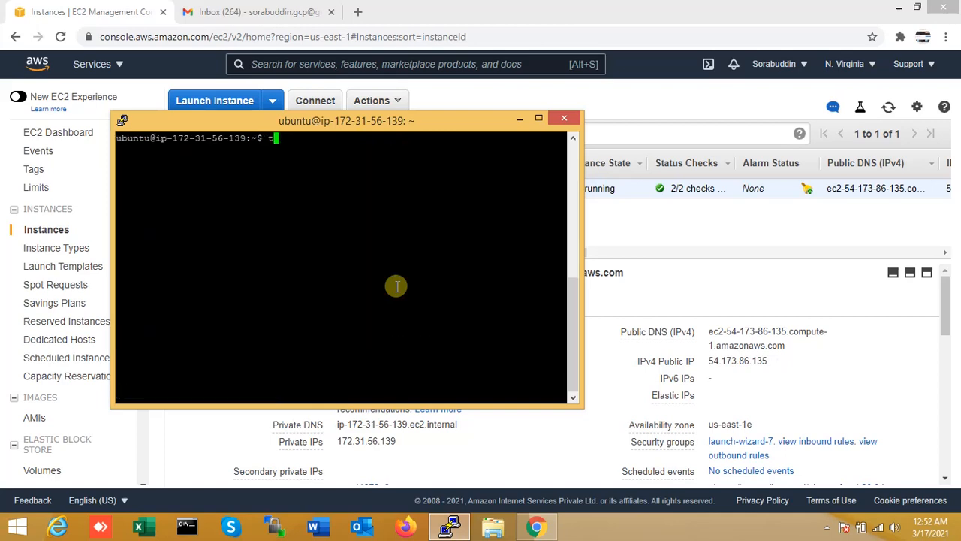
{"action": "key", "text": "Return"}
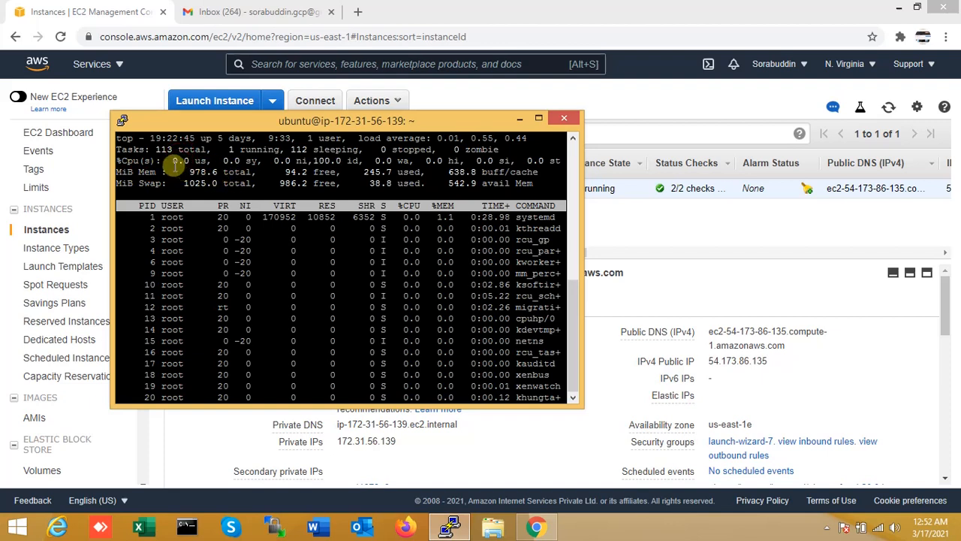
{"action": "mouse_move", "coordinate": [465, 104]}
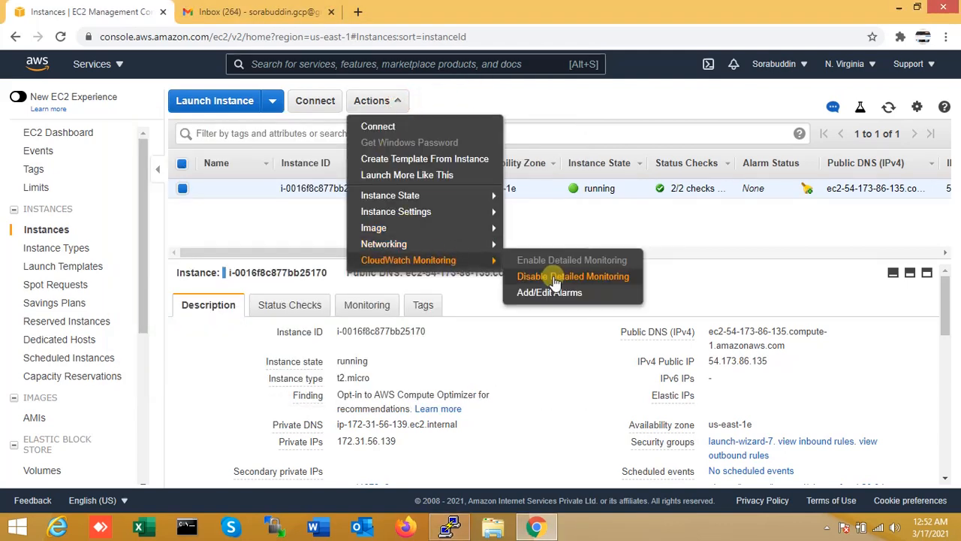
Begin a new CloudWatch alarm from Actions > CloudWatch Monitoring > Add/Edit Alarms.
{"action": "left_click", "coordinate": [549, 291]}
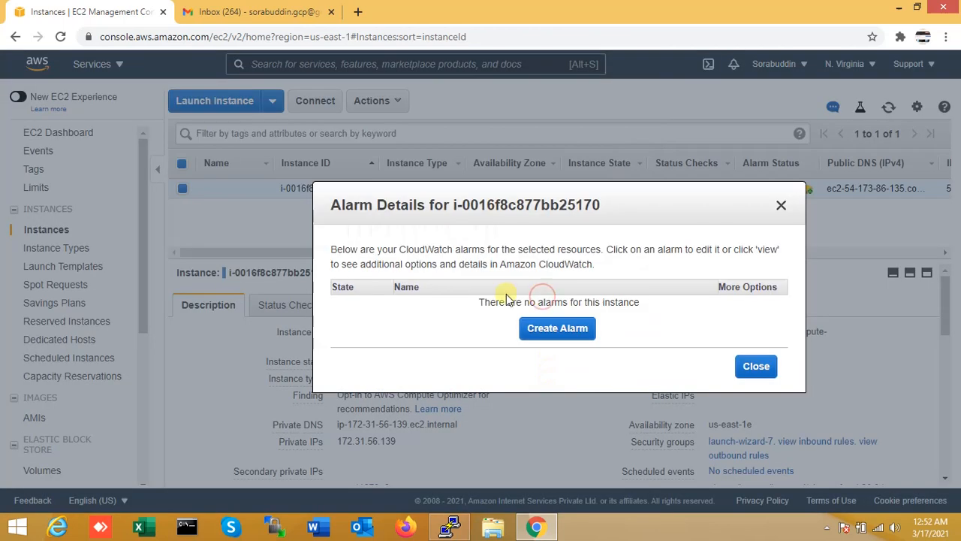
{"action": "left_click", "coordinate": [557, 327]}
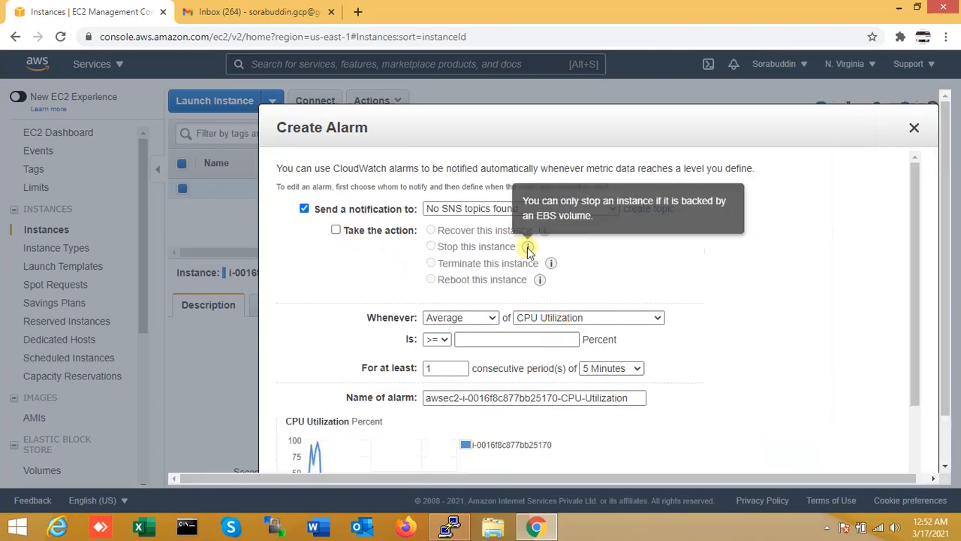
{"action": "mouse_move", "coordinate": [636, 210]}
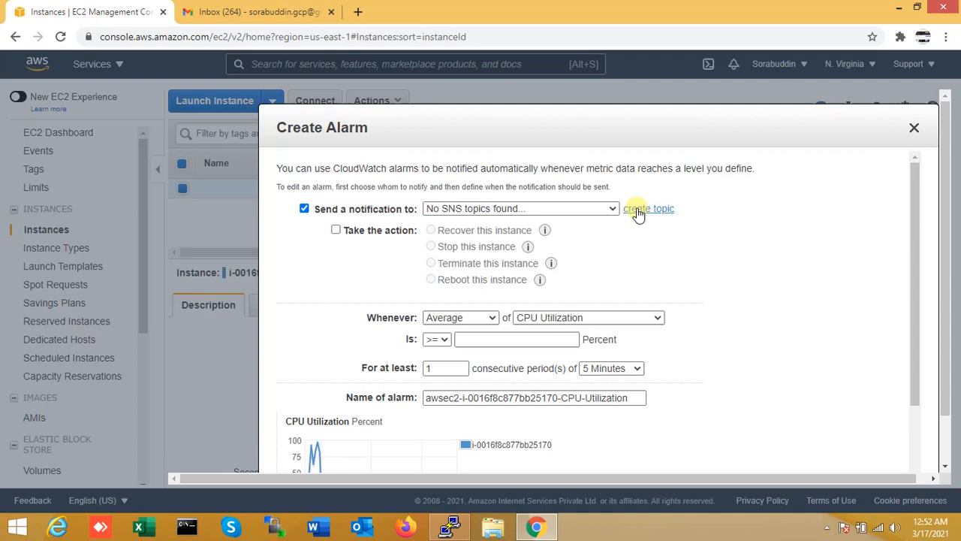
{"action": "mouse_move", "coordinate": [663, 211]}
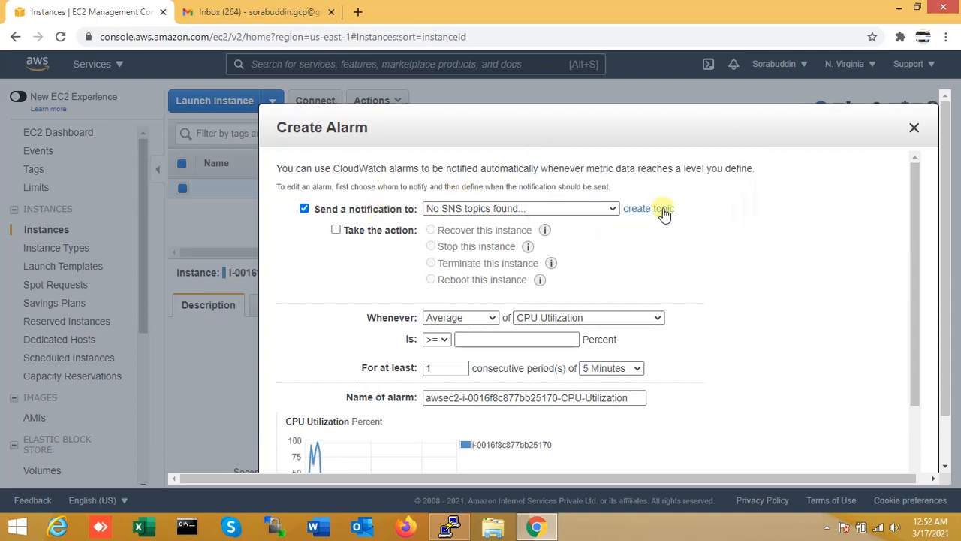
Add a new notification topic with the Gmail address as recipient.
{"action": "left_click", "coordinate": [637, 208]}
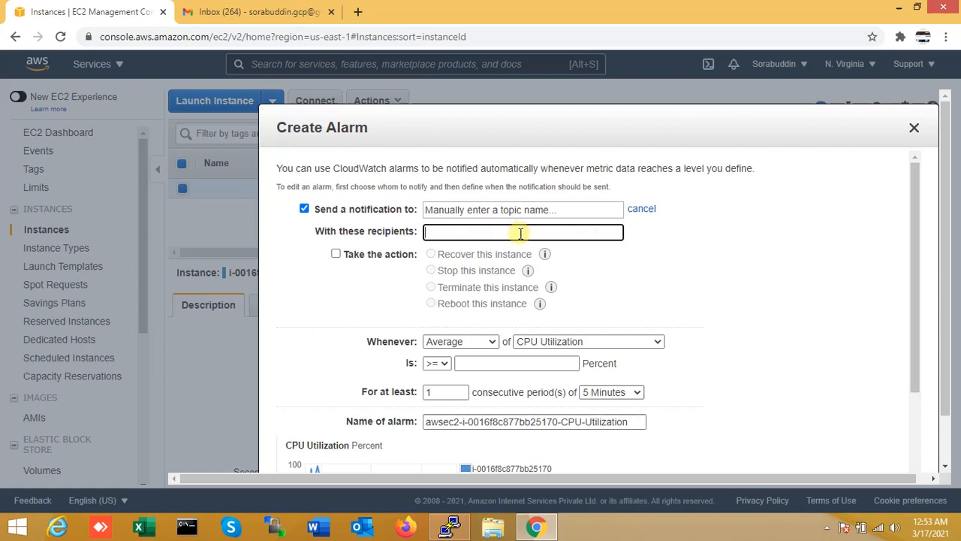
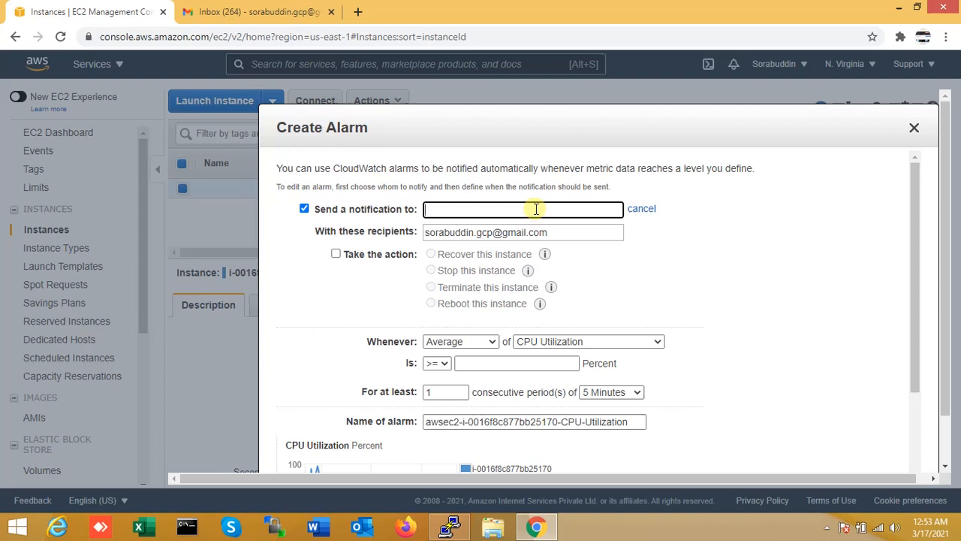
Enter a 50% CPU threshold and name the topic CPUusagehigh.
{"action": "type", "text": "CPU_usage_high"}
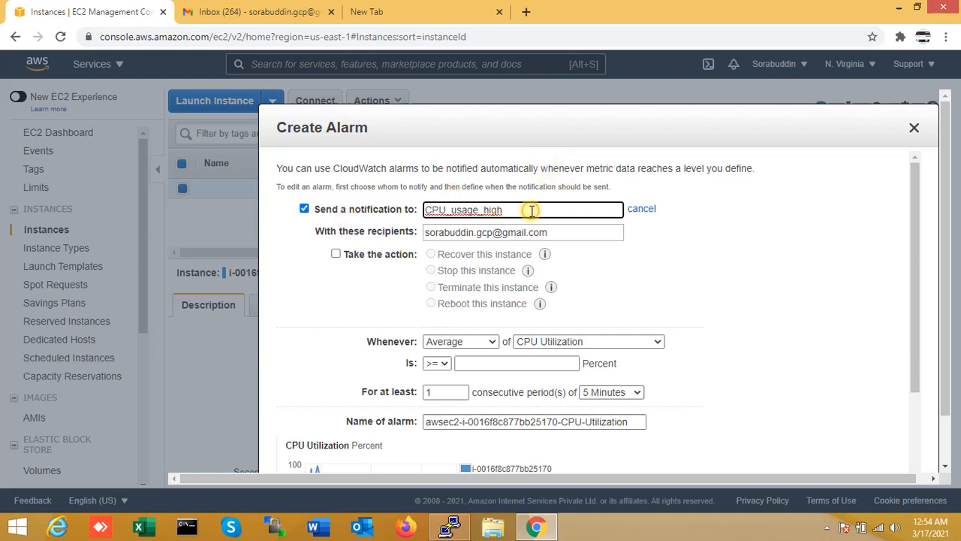
{"action": "type", "text": "50"}
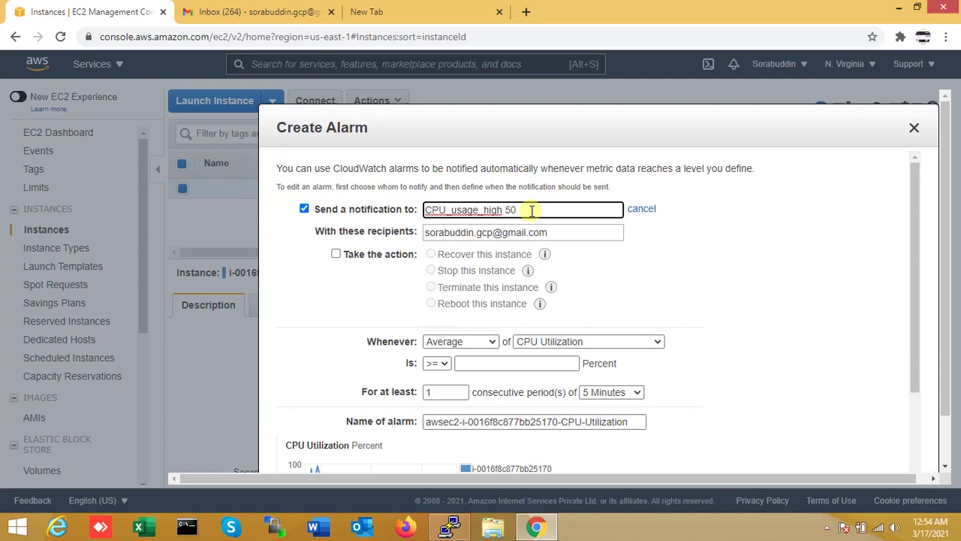
{"action": "type", "text": "%"}
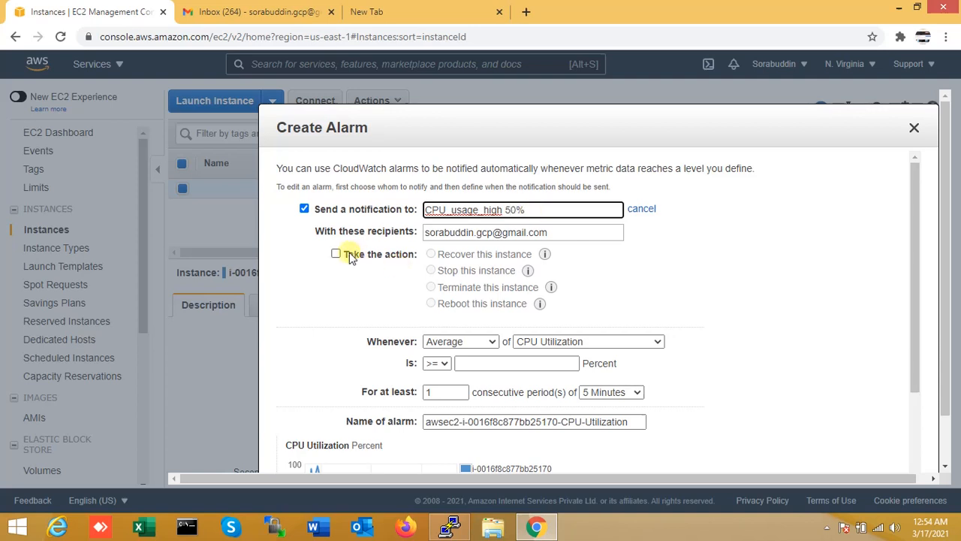
{"action": "left_click", "coordinate": [522, 210]}
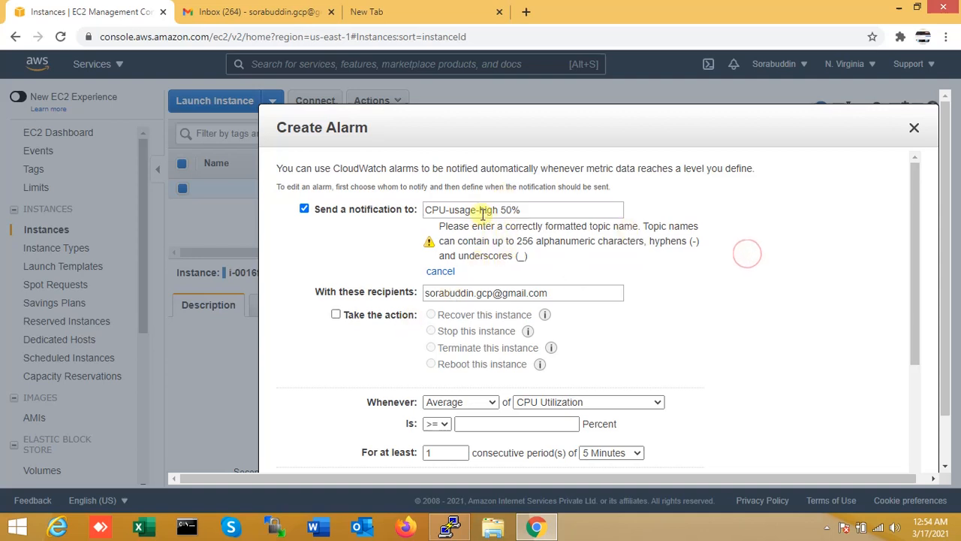
{"action": "type", "text": "CPUusagehigh"}
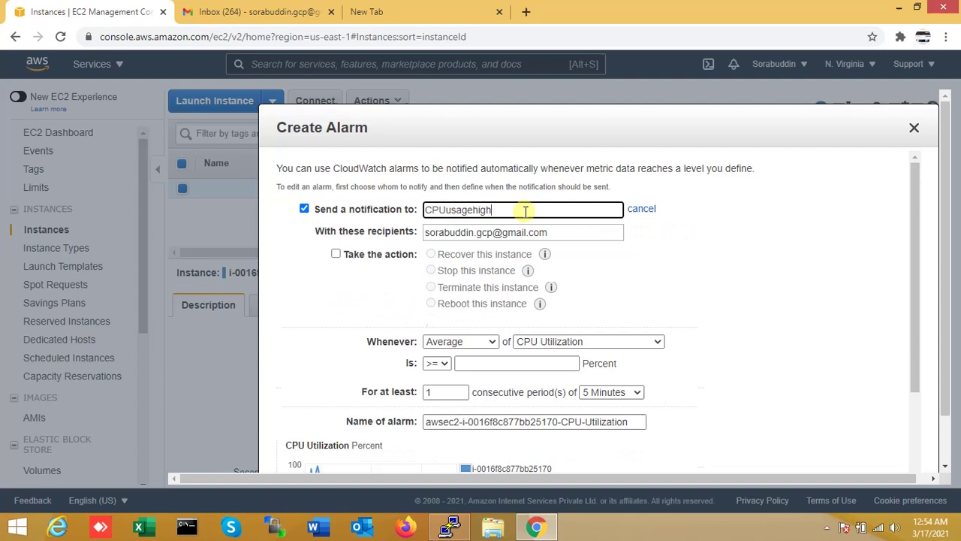
{"action": "mouse_move", "coordinate": [443, 210]}
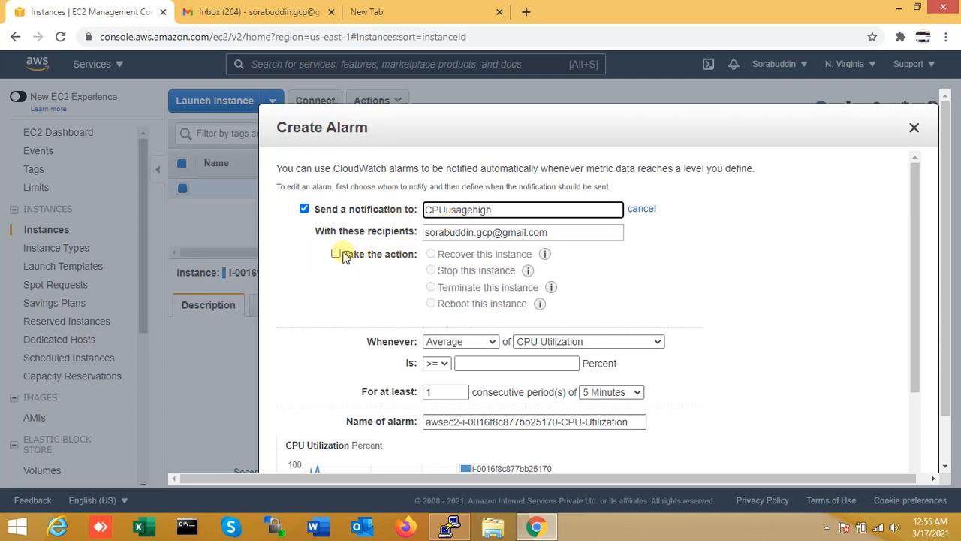
Have the alarm reboot the instance when CPU Utilization is at least 50 percent.
{"action": "left_click", "coordinate": [337, 253]}
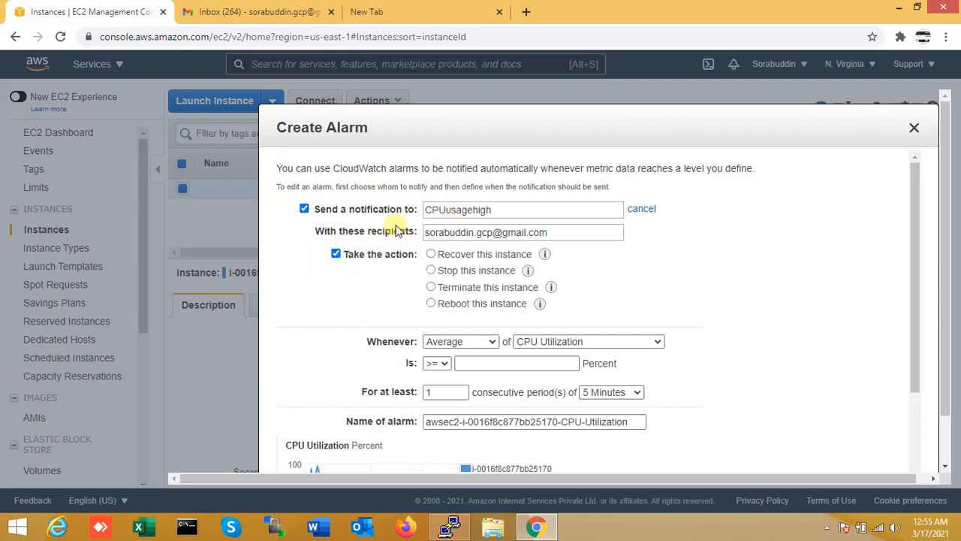
{"action": "mouse_move", "coordinate": [443, 228]}
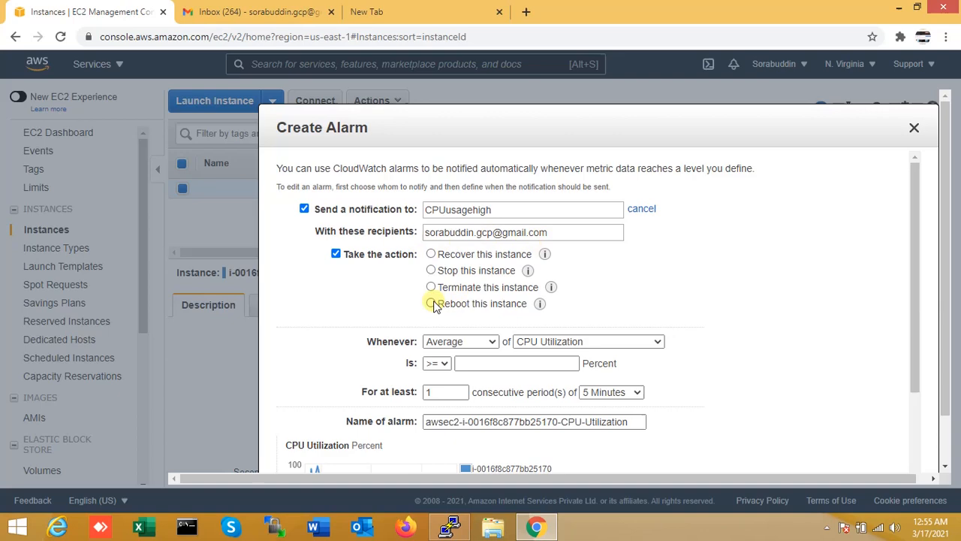
{"action": "left_click", "coordinate": [429, 303]}
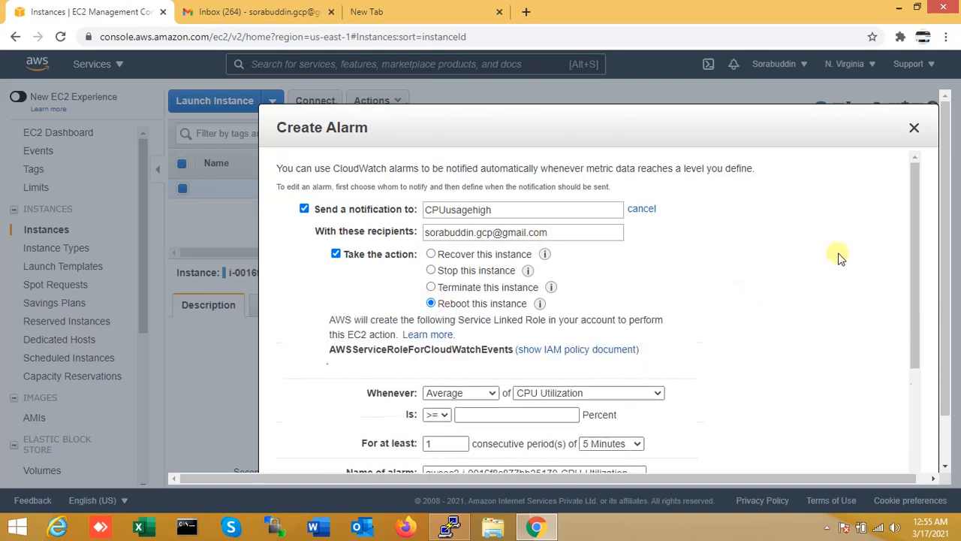
{"action": "scroll", "scroll_direction": "down", "scroll_amount": 3}
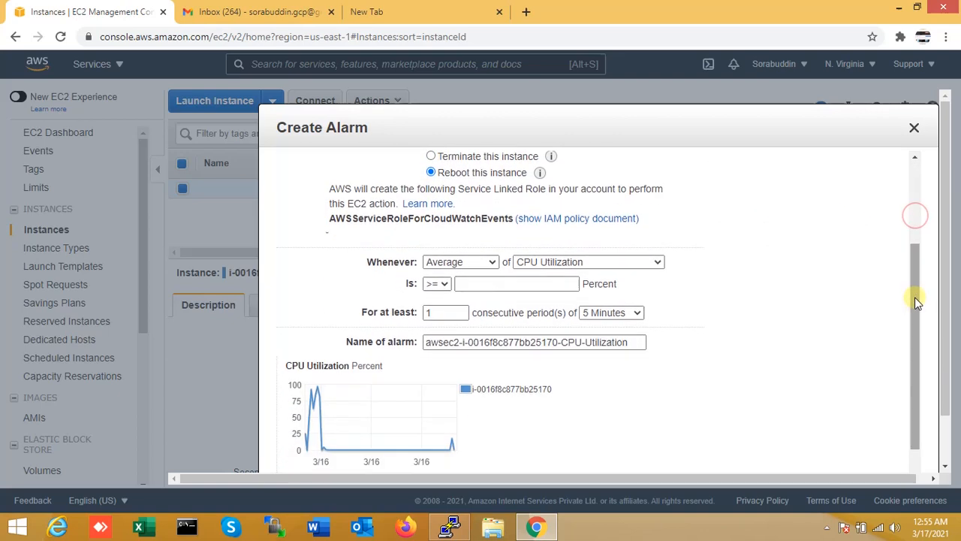
{"action": "left_click", "coordinate": [516, 282]}
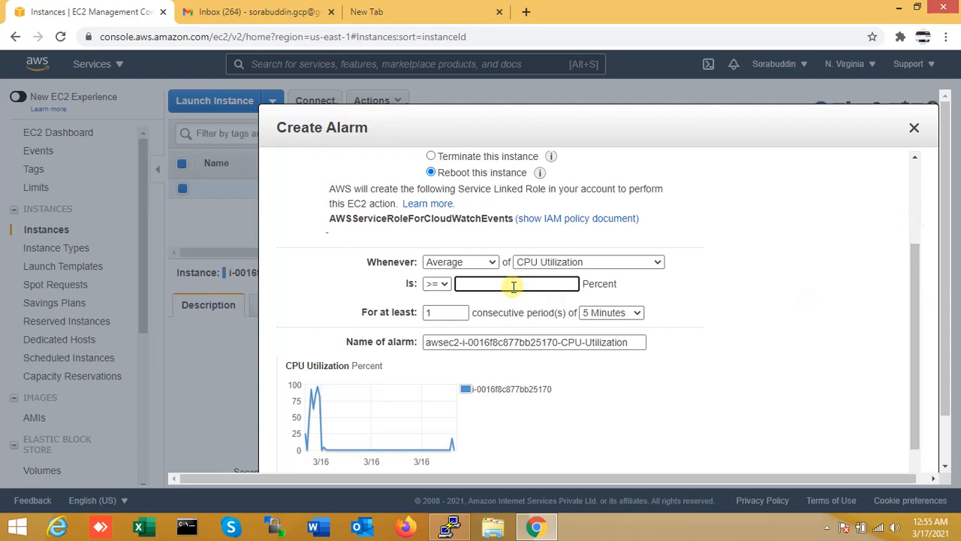
{"action": "left_click", "coordinate": [588, 261]}
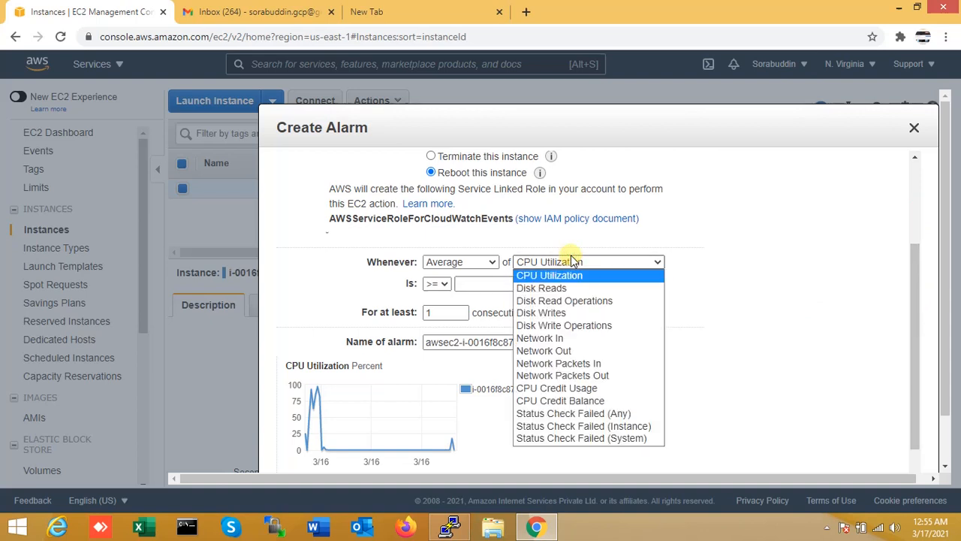
{"action": "mouse_move", "coordinate": [571, 284]}
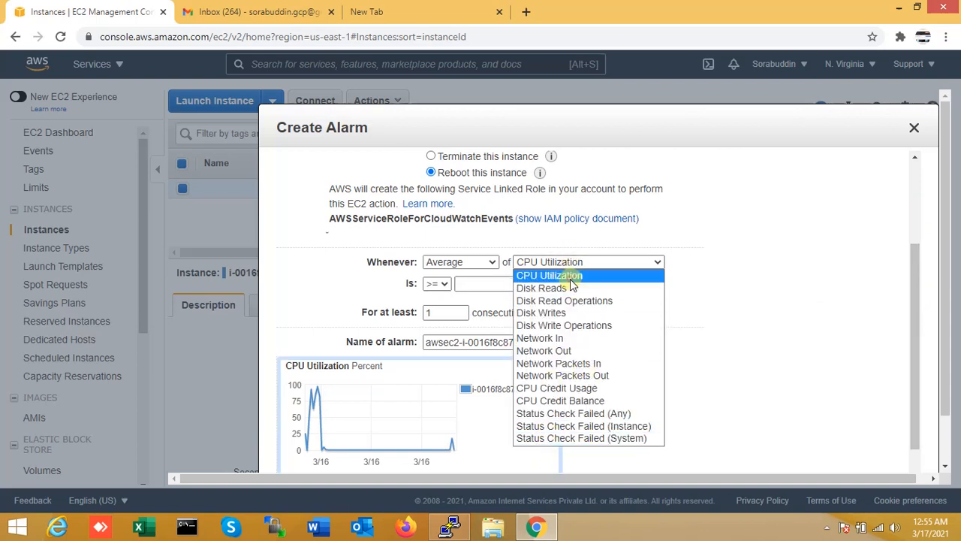
{"action": "left_click", "coordinate": [548, 275]}
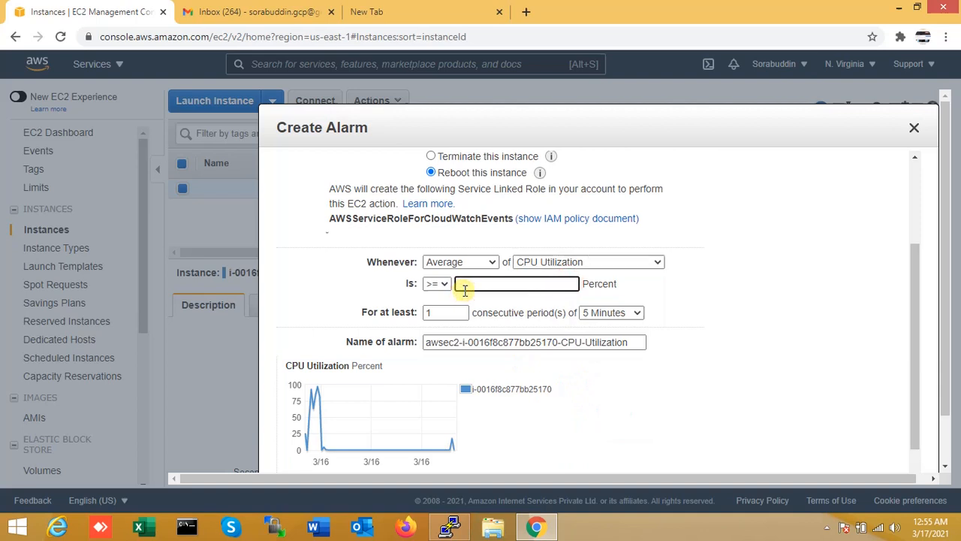
{"action": "type", "text": "50"}
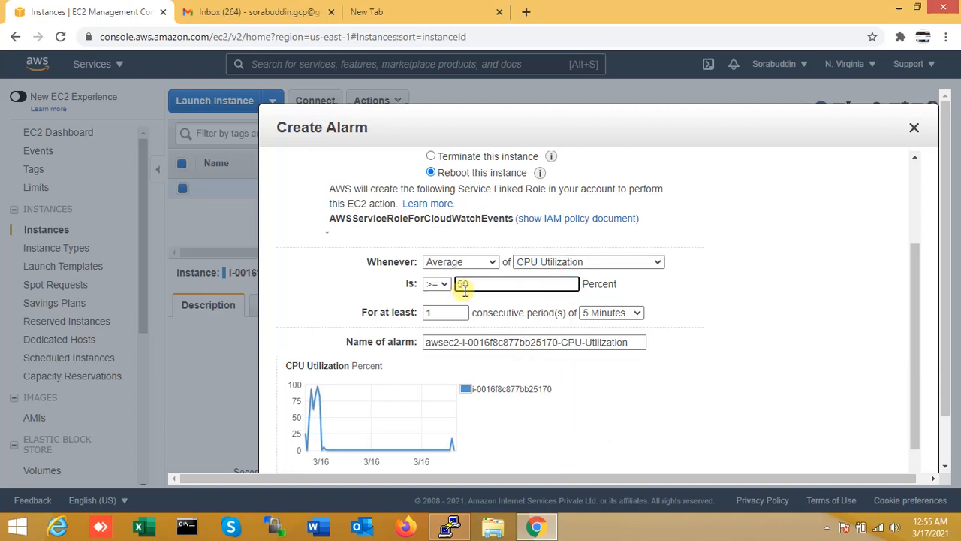
Set a 1 Minute evaluation period and create the alarm.
{"action": "left_click", "coordinate": [610, 312]}
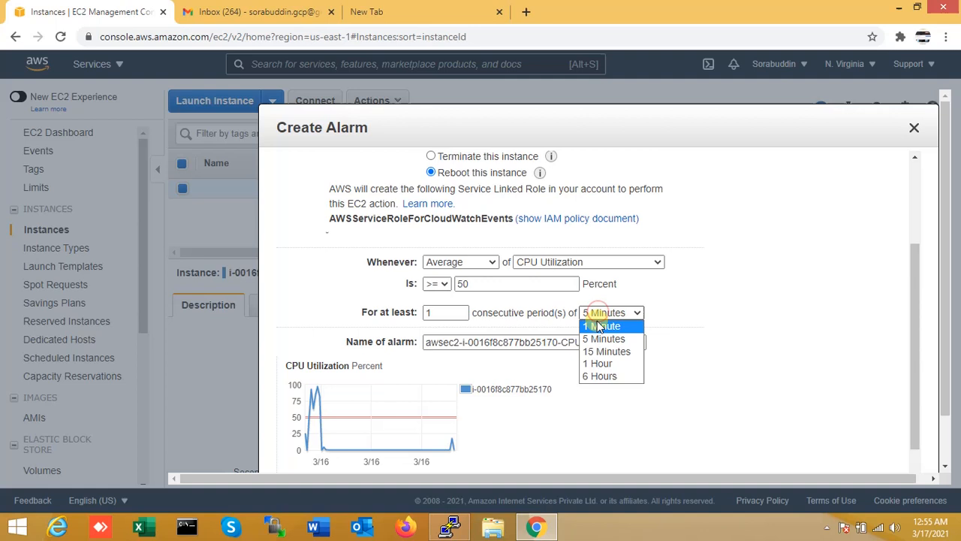
{"action": "left_click", "coordinate": [600, 324]}
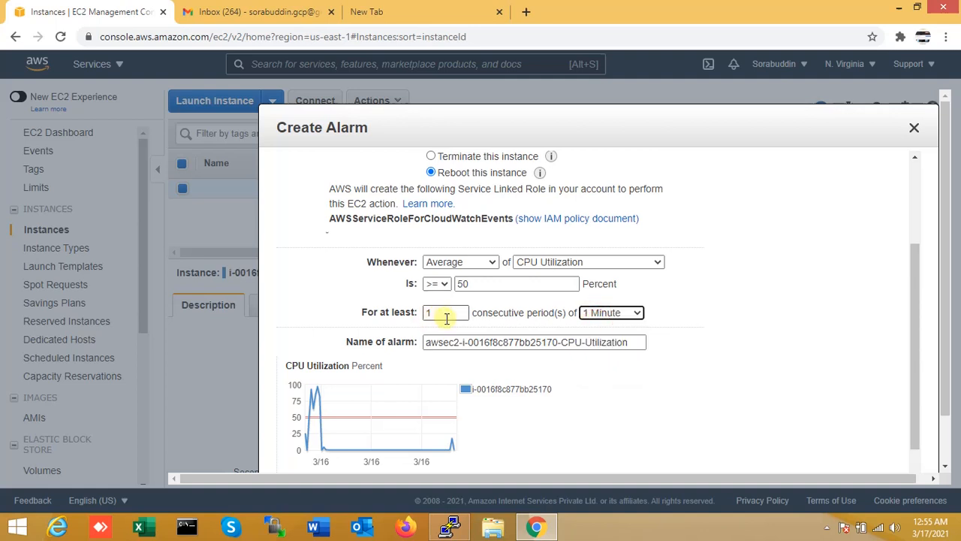
{"action": "mouse_move", "coordinate": [914, 276]}
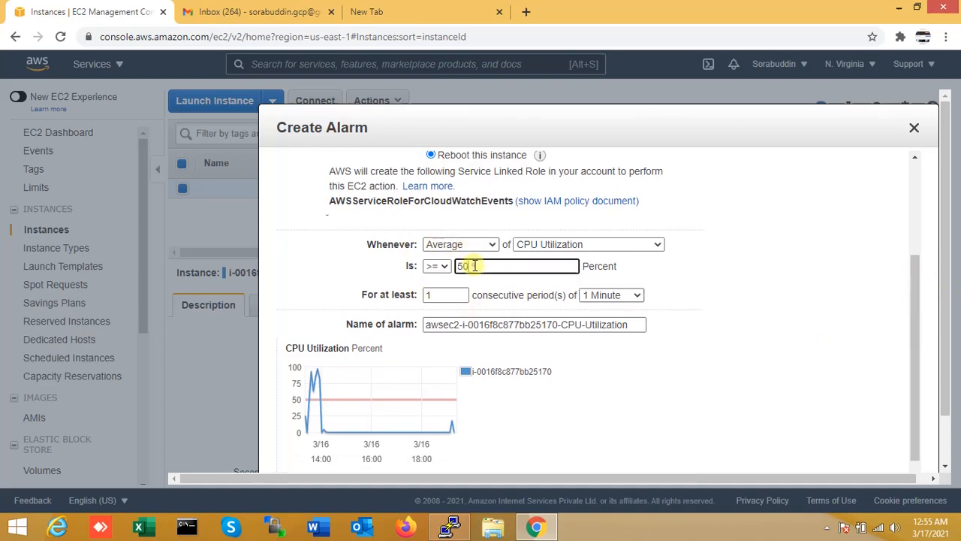
{"action": "mouse_move", "coordinate": [861, 328]}
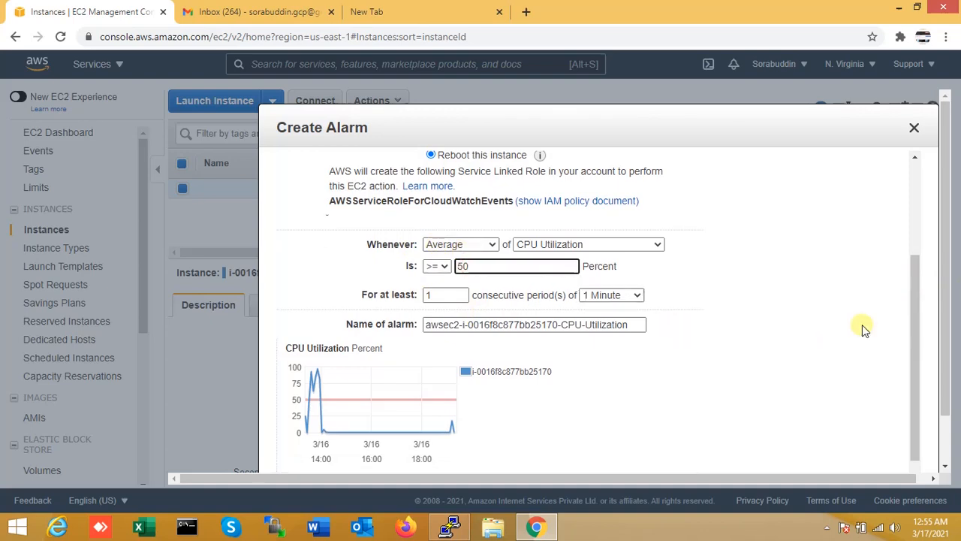
{"action": "scroll", "scroll_direction": "up", "scroll_amount": 3}
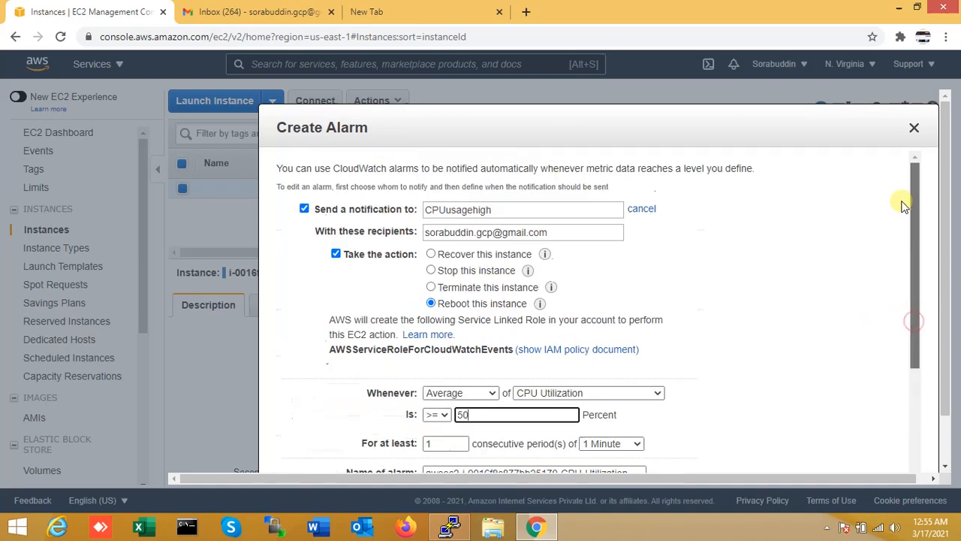
{"action": "scroll", "scroll_direction": "down", "scroll_amount": 3}
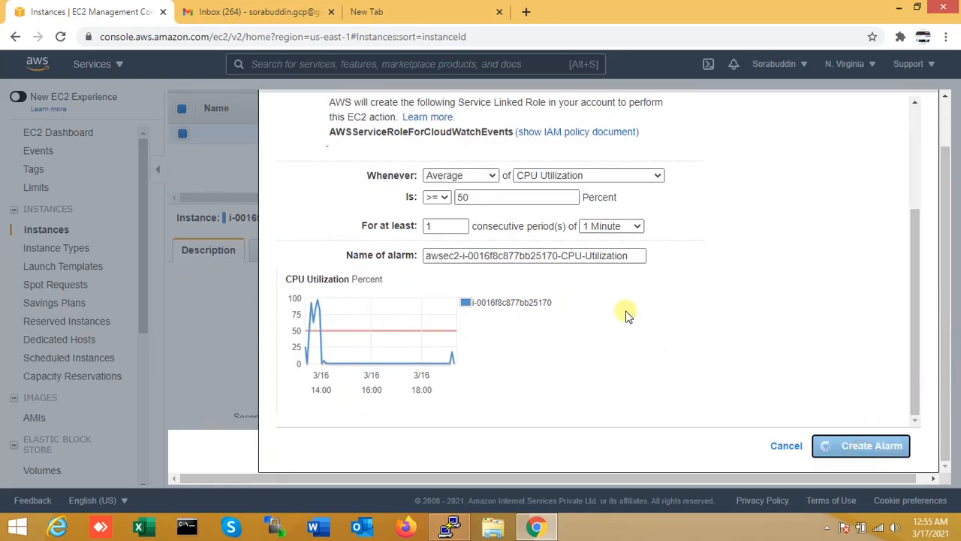
{"action": "left_click", "coordinate": [860, 445]}
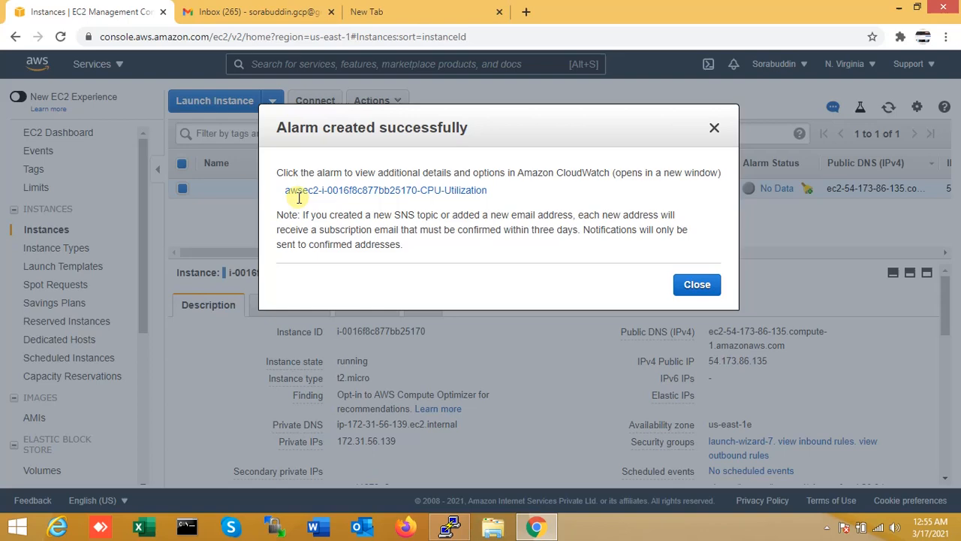
Dismiss the confirmation and review the alarm's settings in Edit Alarm without changes.
{"action": "left_click", "coordinate": [697, 284]}
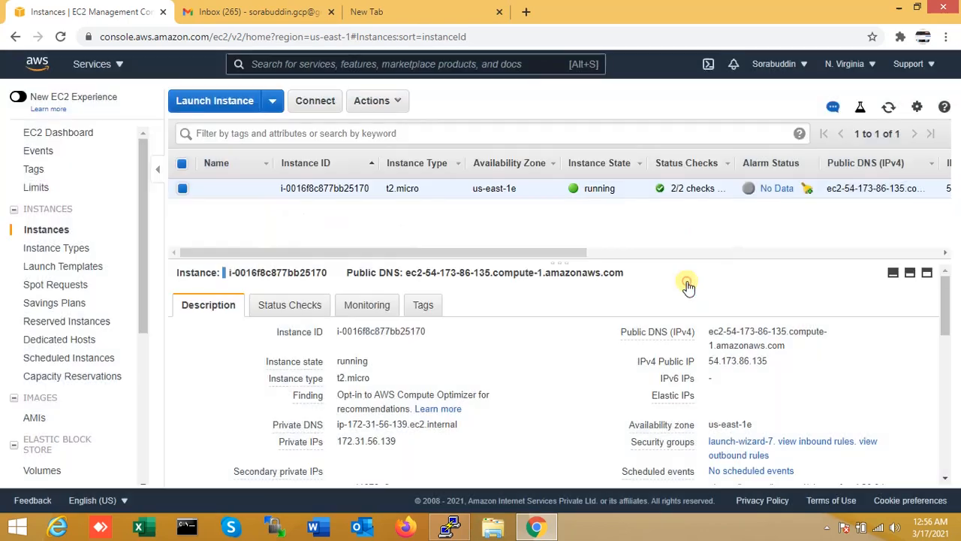
{"action": "mouse_move", "coordinate": [788, 182]}
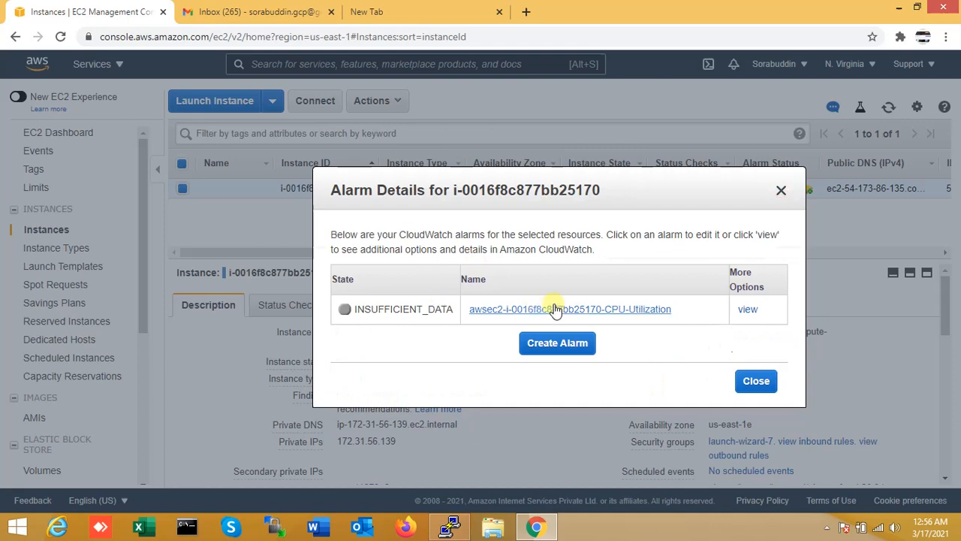
{"action": "left_click", "coordinate": [569, 309]}
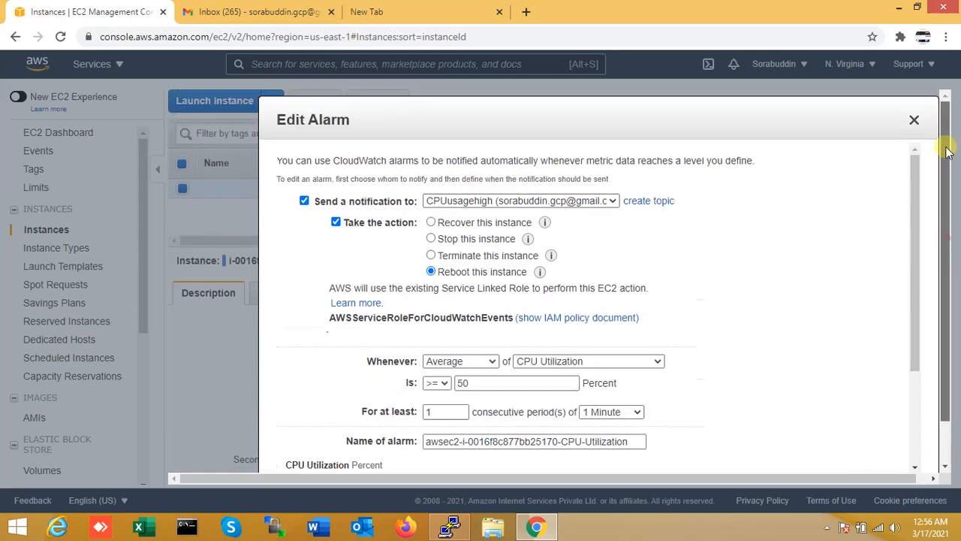
{"action": "left_click", "coordinate": [913, 120]}
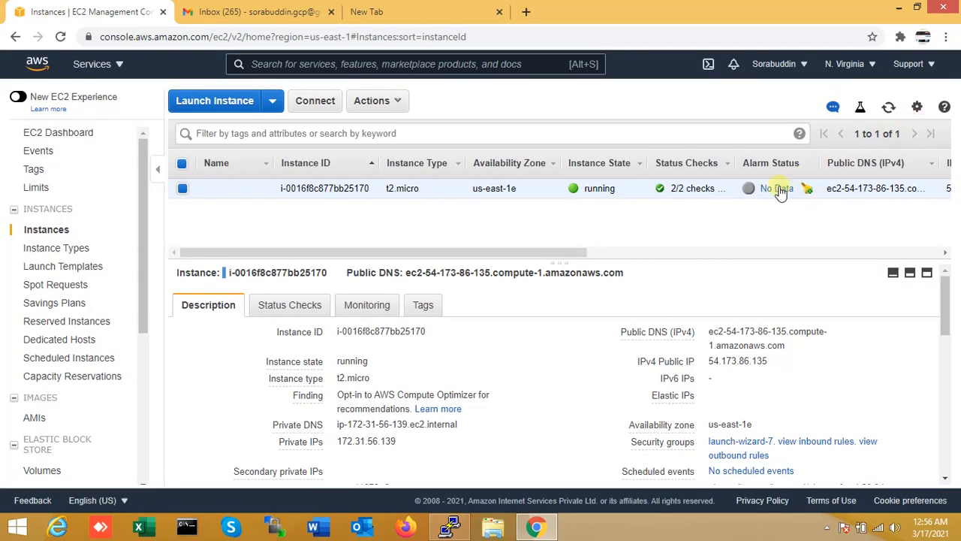
View the CPU alarm in CloudWatch from the instance's Alarm Details.
{"action": "left_click", "coordinate": [773, 190]}
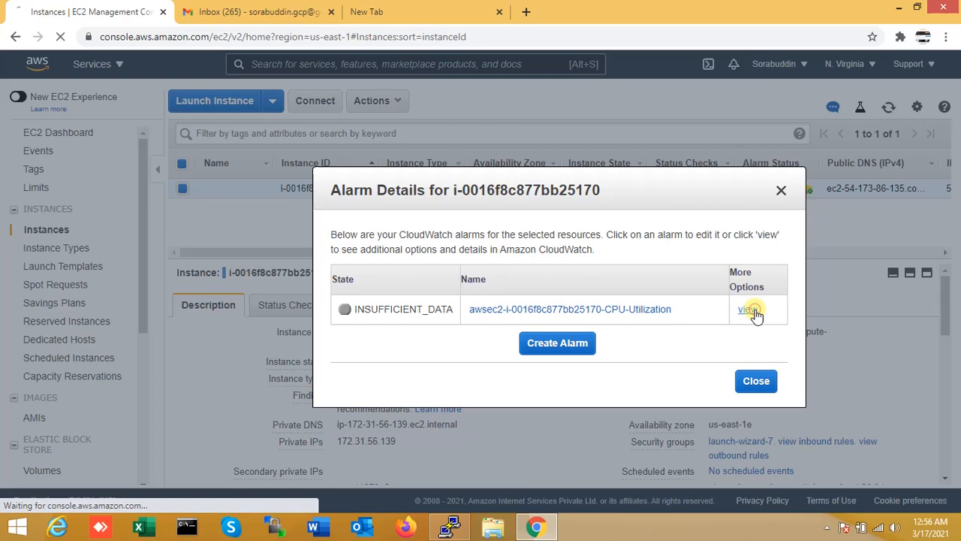
{"action": "left_click", "coordinate": [746, 310]}
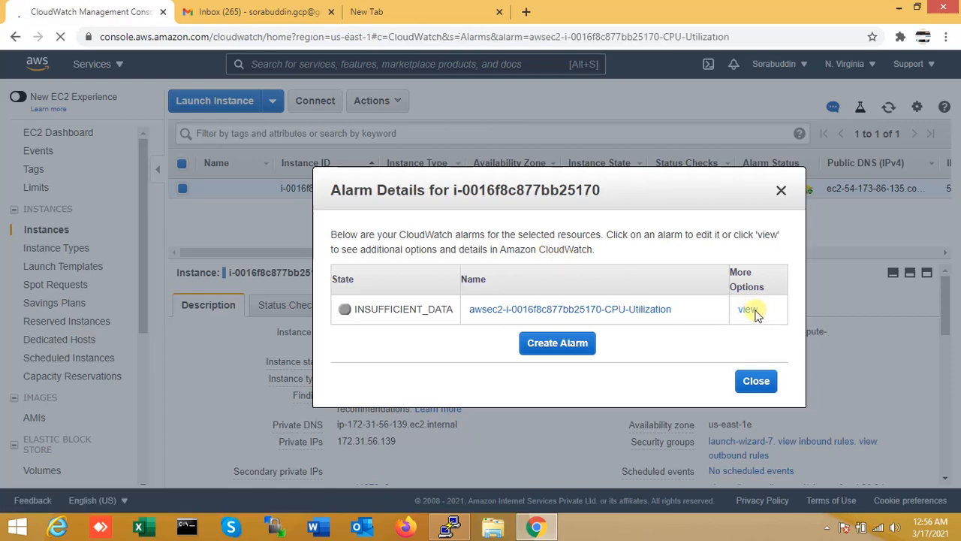
{"action": "left_click", "coordinate": [748, 309]}
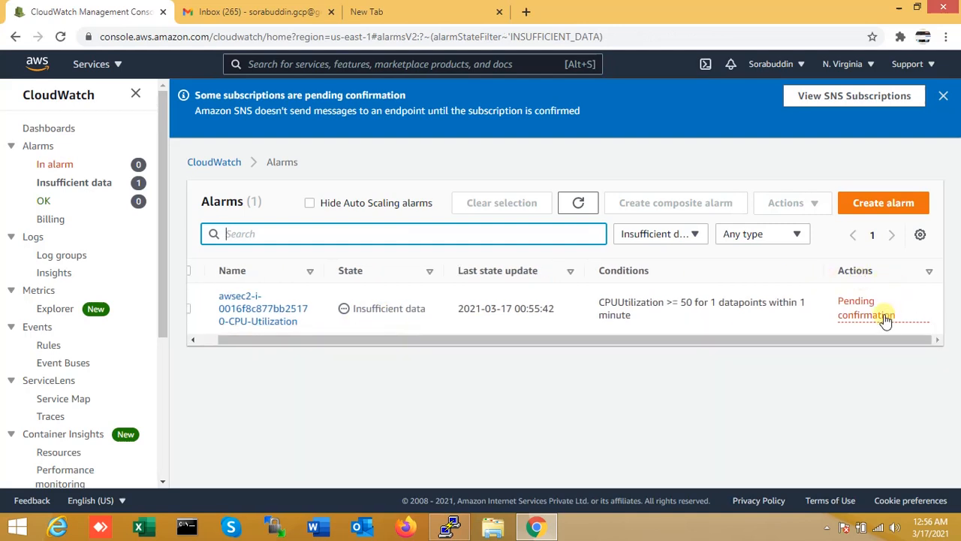
{"action": "mouse_move", "coordinate": [739, 289]}
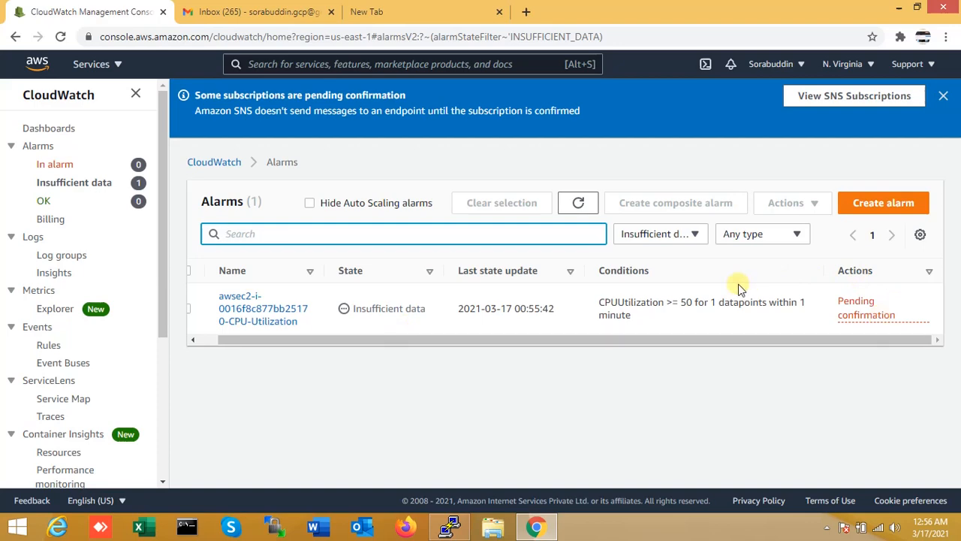
Switch from the CloudWatch alarms page to the Gmail inbox.
{"action": "left_click", "coordinate": [258, 12]}
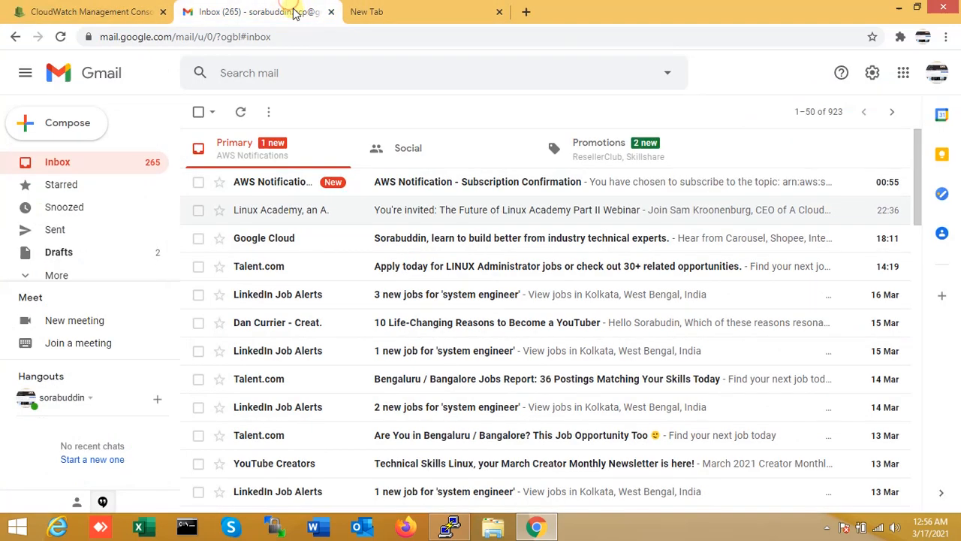
{"action": "mouse_move", "coordinate": [448, 182]}
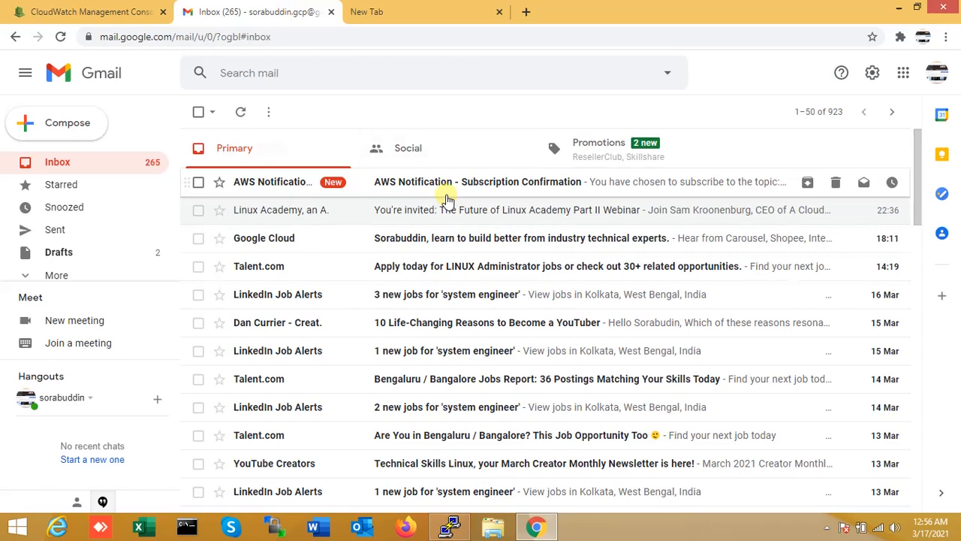
Confirm the AWS Notification subscription from the email and return to CloudWatch.
{"action": "left_click", "coordinate": [478, 180]}
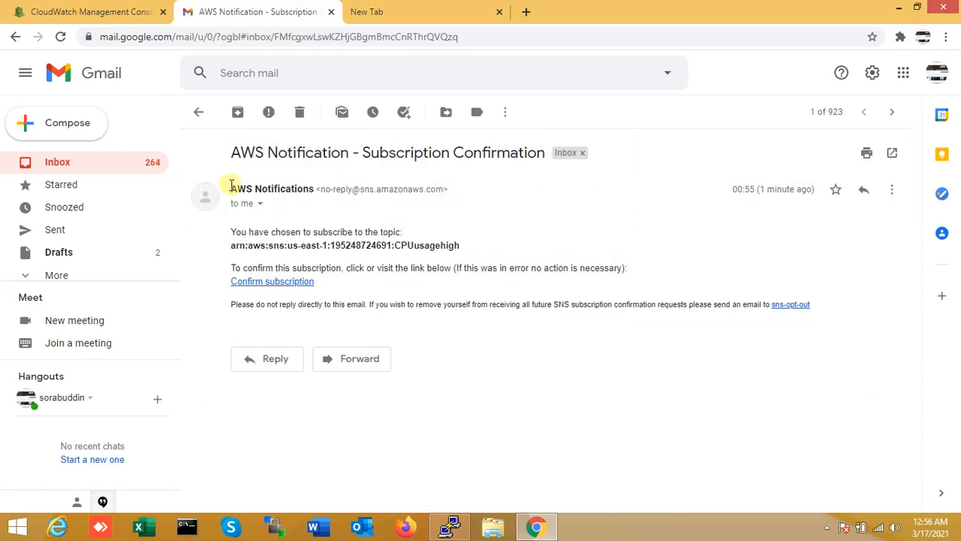
{"action": "mouse_move", "coordinate": [382, 174]}
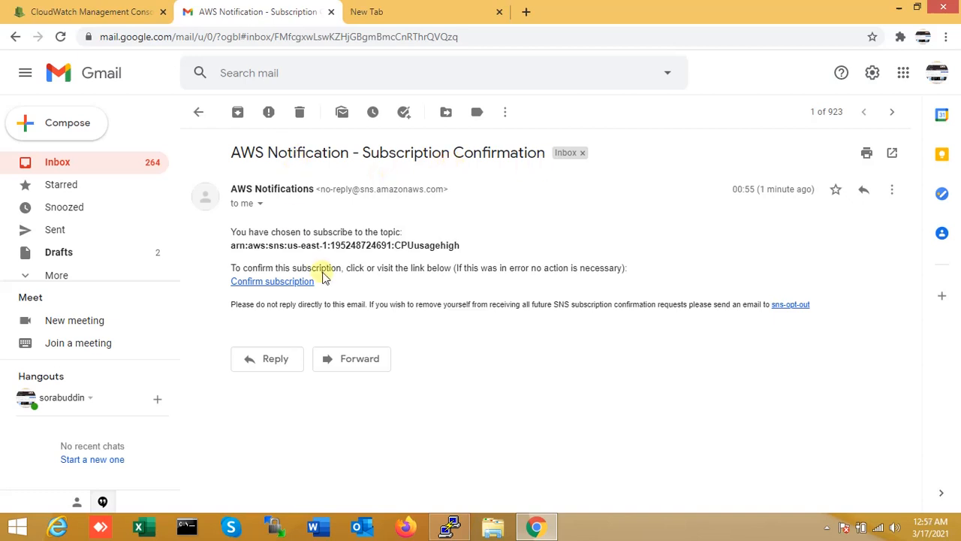
{"action": "mouse_move", "coordinate": [282, 281]}
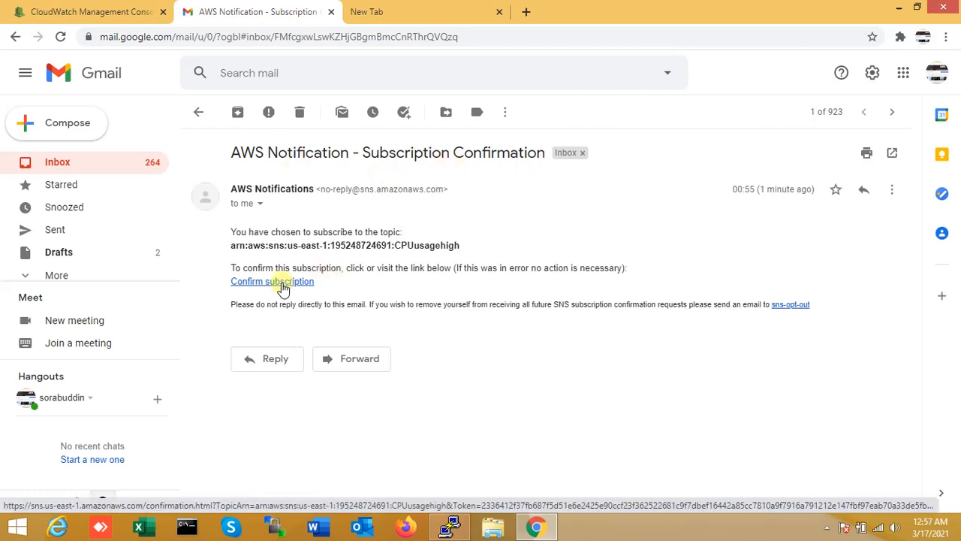
{"action": "left_click", "coordinate": [272, 281]}
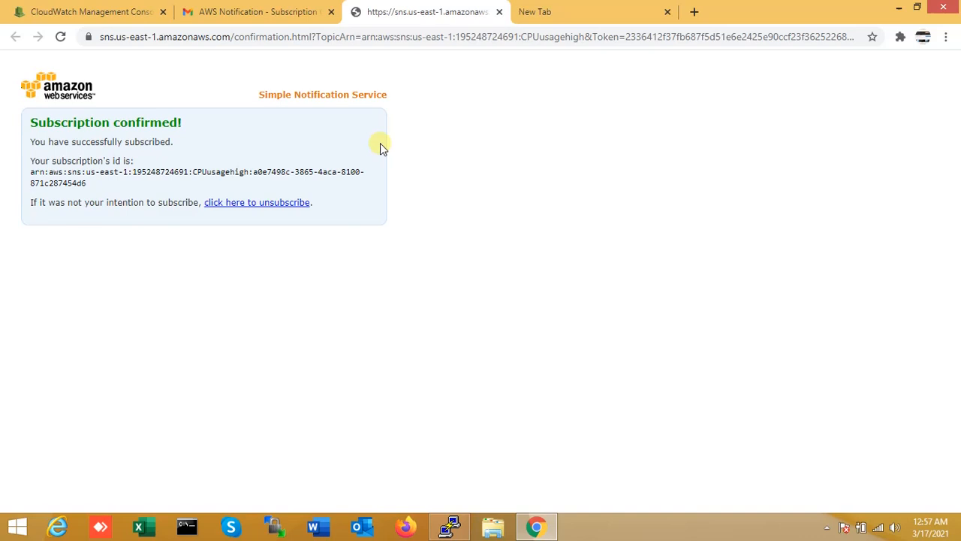
{"action": "left_click", "coordinate": [90, 12]}
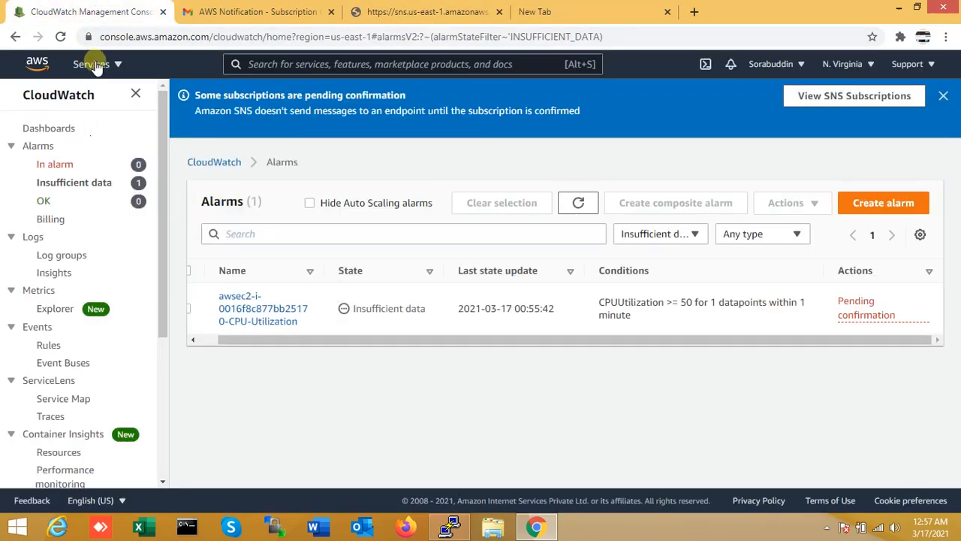
Return to the EC2 running instances list and bring the PuTTY session forward.
{"action": "left_click", "coordinate": [90, 63]}
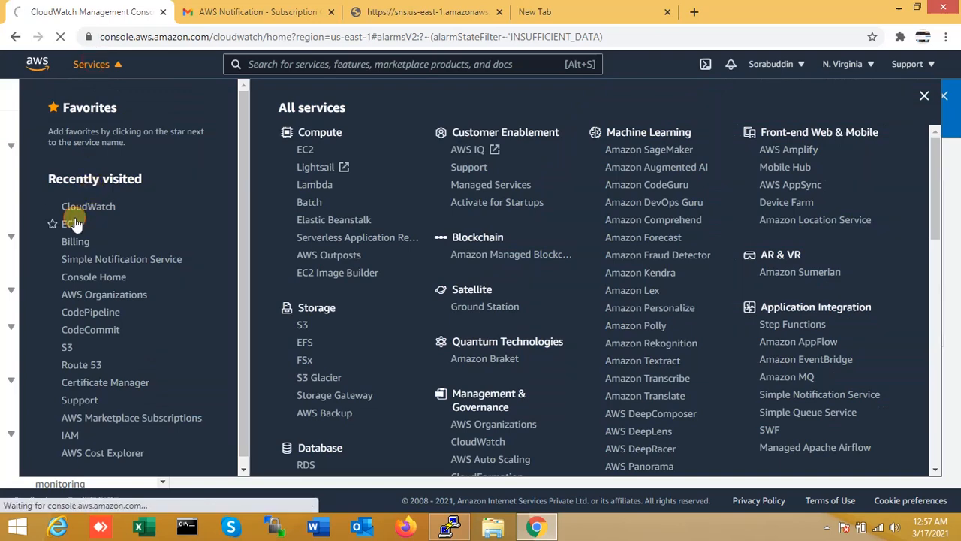
{"action": "left_click", "coordinate": [68, 222]}
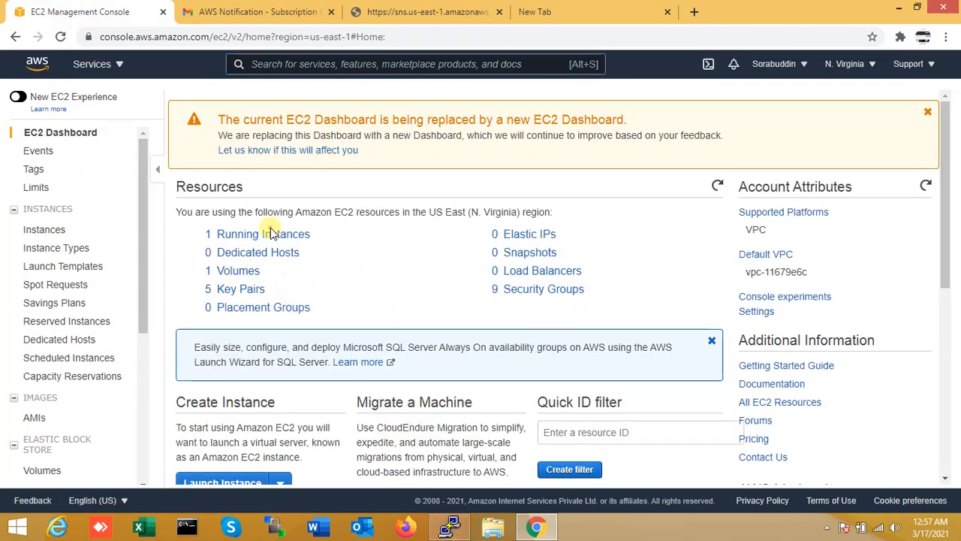
{"action": "left_click", "coordinate": [261, 234]}
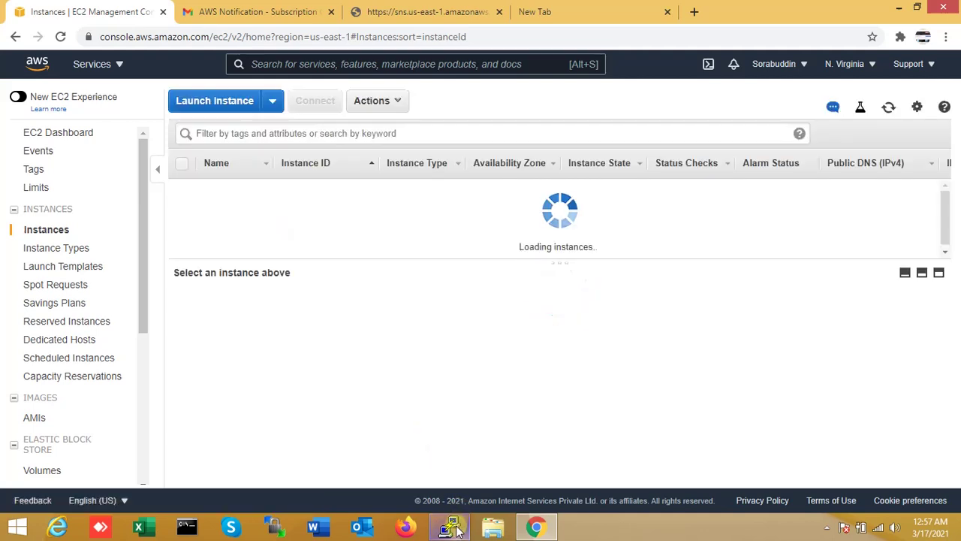
{"action": "left_click", "coordinate": [448, 525]}
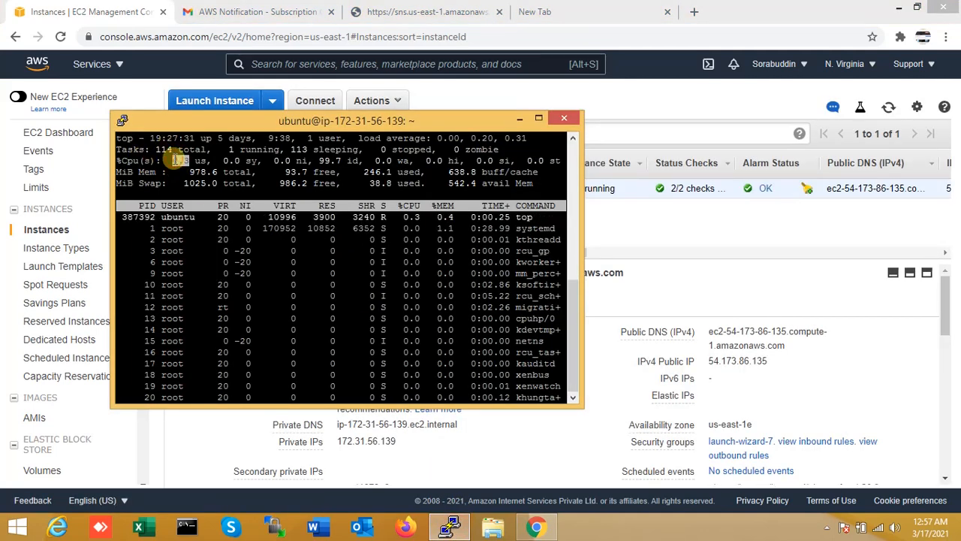
Quit top, become root with sudo -i and run 'yes >> /dev/null &'.
{"action": "key", "text": "q"}
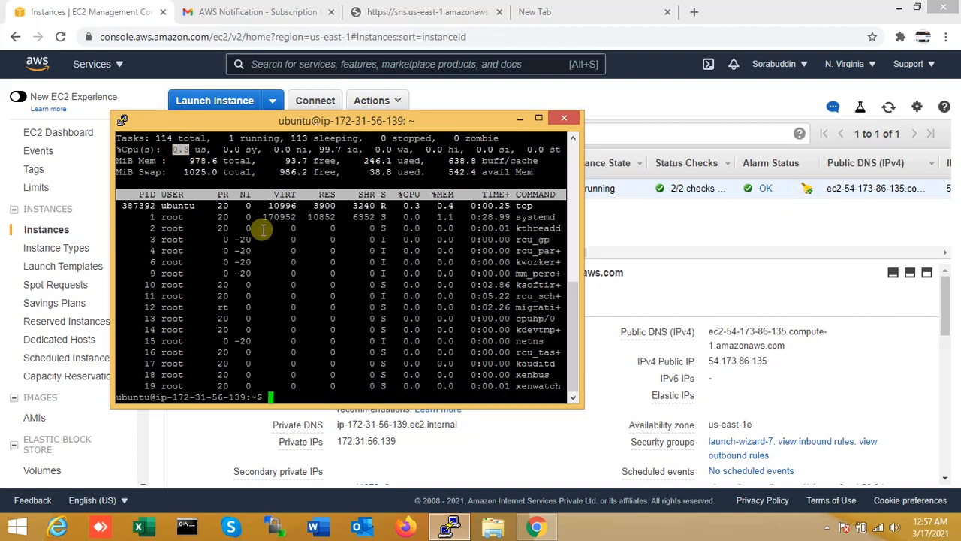
{"action": "key", "text": "q"}
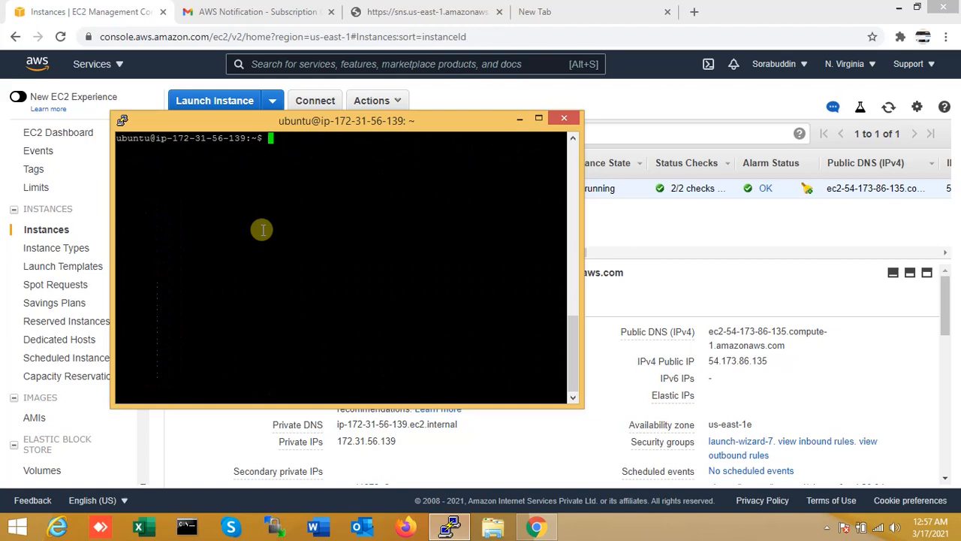
{"action": "type", "text": "sudo -i"}
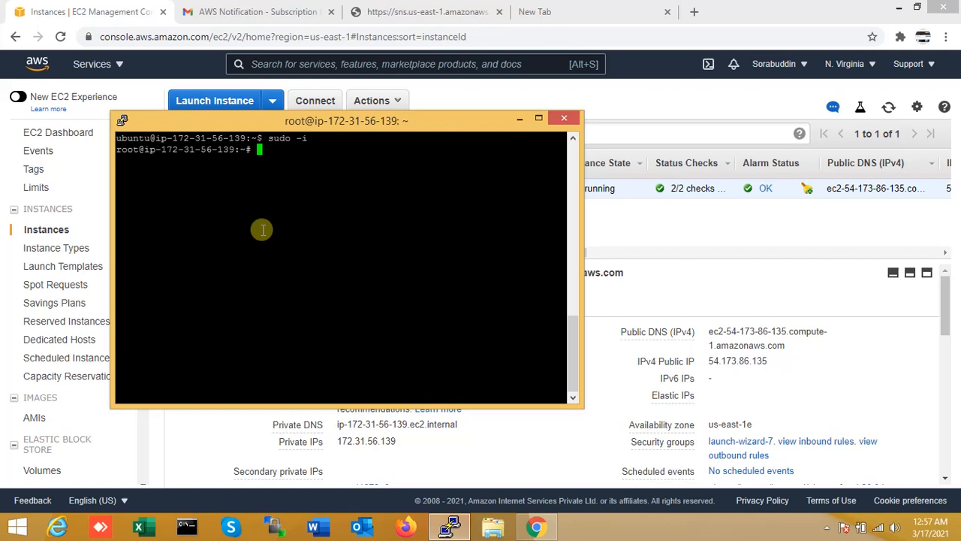
{"action": "type", "text": "yes >> /"}
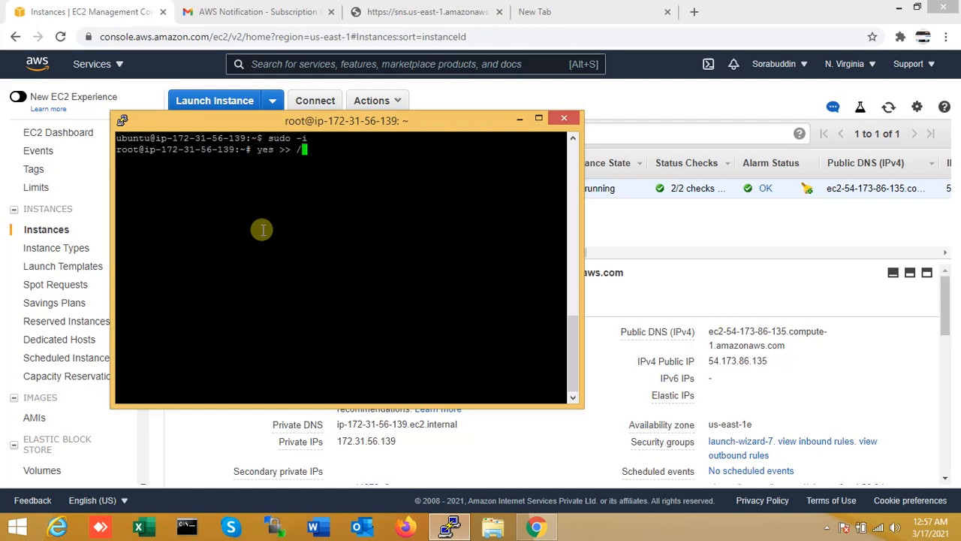
{"action": "type", "text": "dev/"}
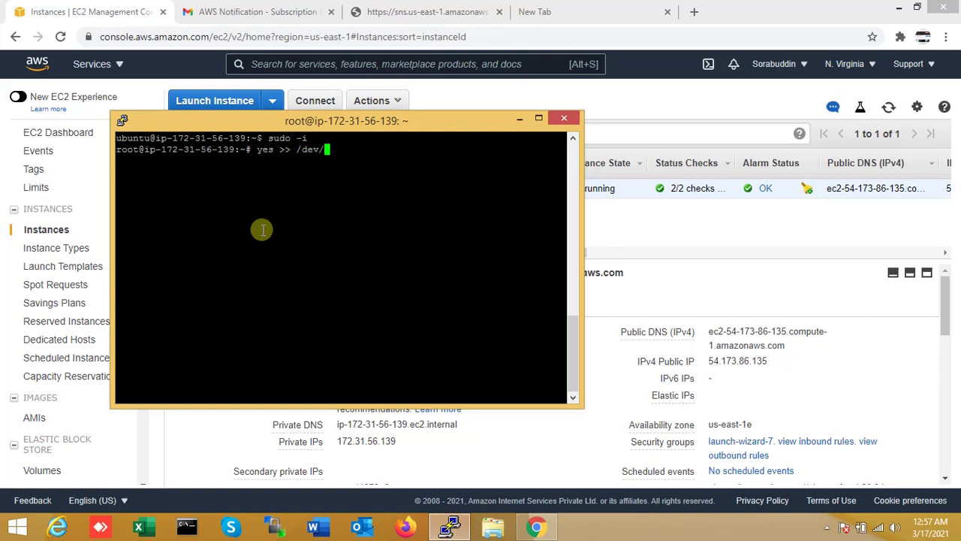
{"action": "type", "text": "n"}
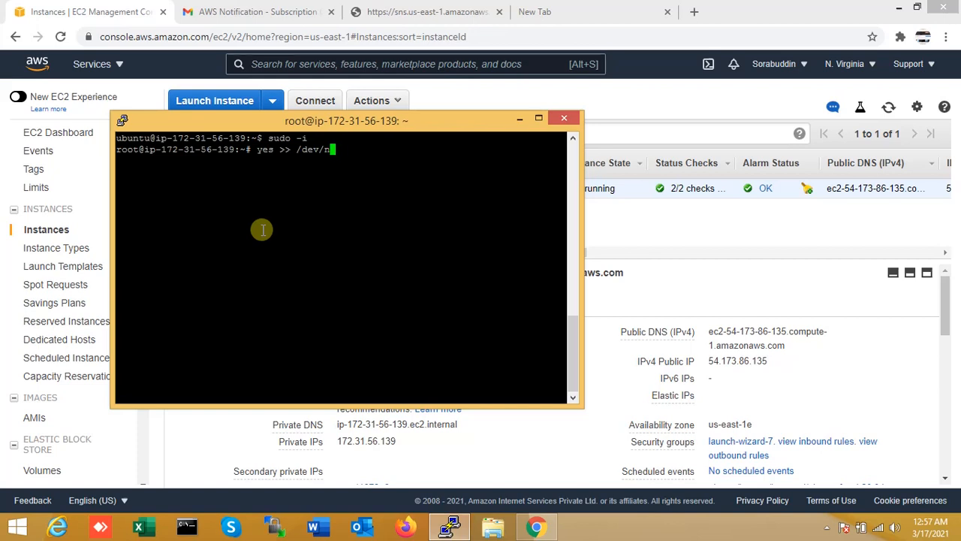
{"action": "type", "text": "ull"}
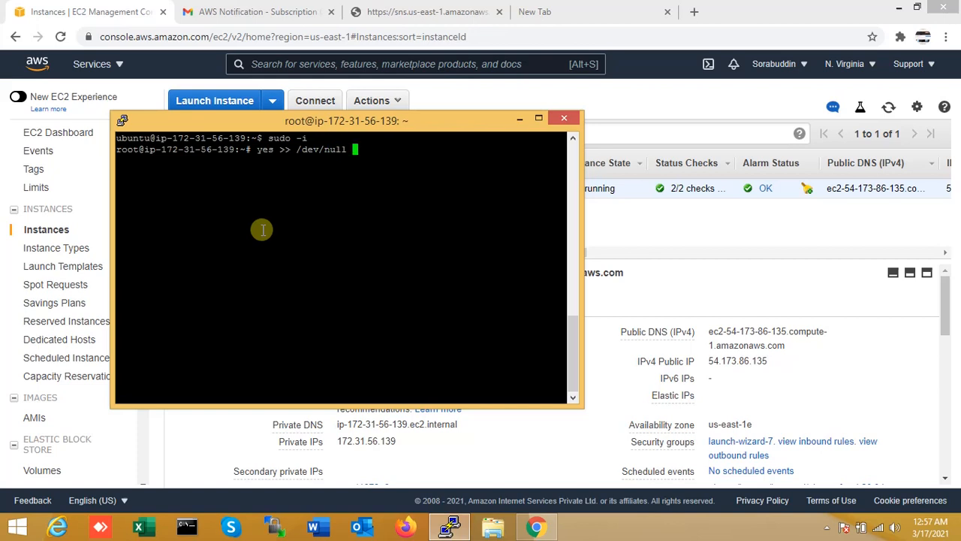
{"action": "key", "text": "Return"}
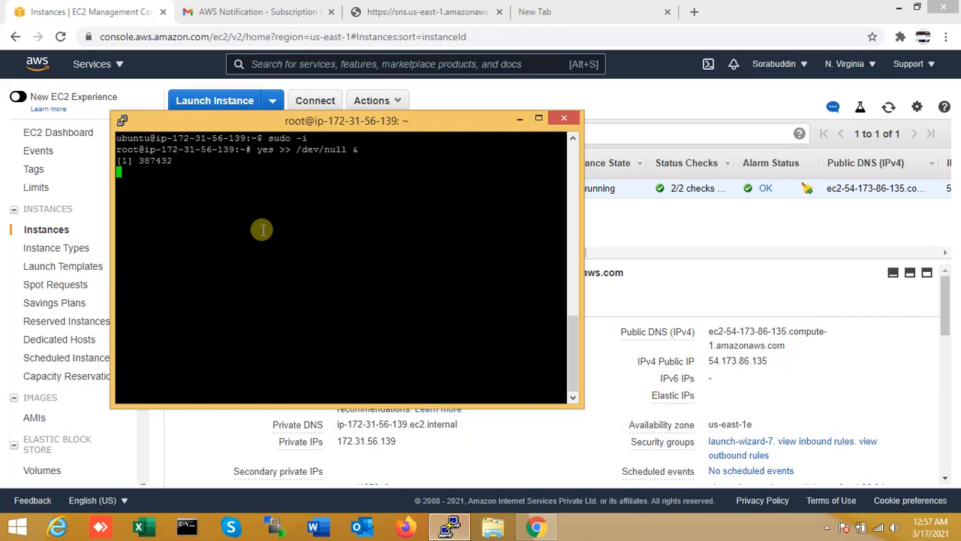
Launch seven more yes background jobs and run top to check CPU load.
{"action": "key", "text": "Return"}
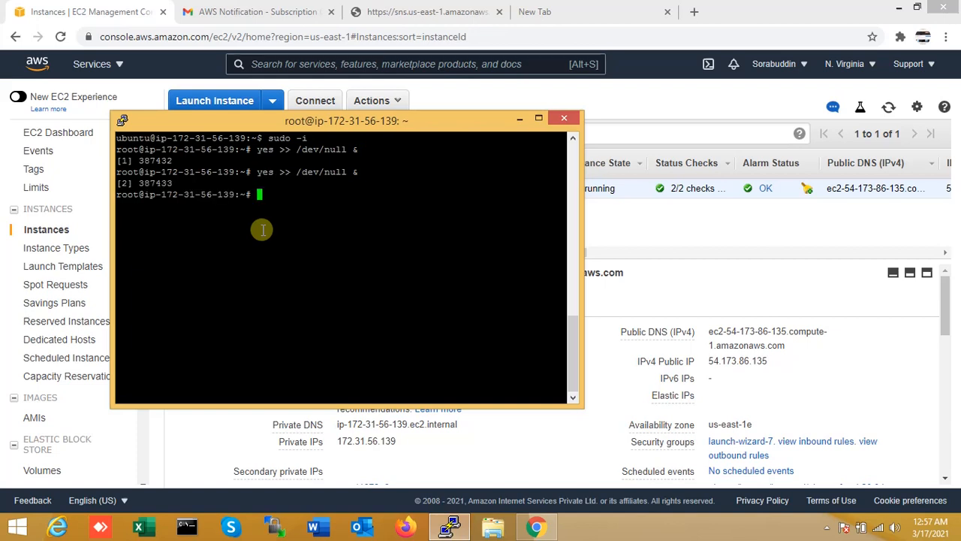
{"action": "key", "text": "Return"}
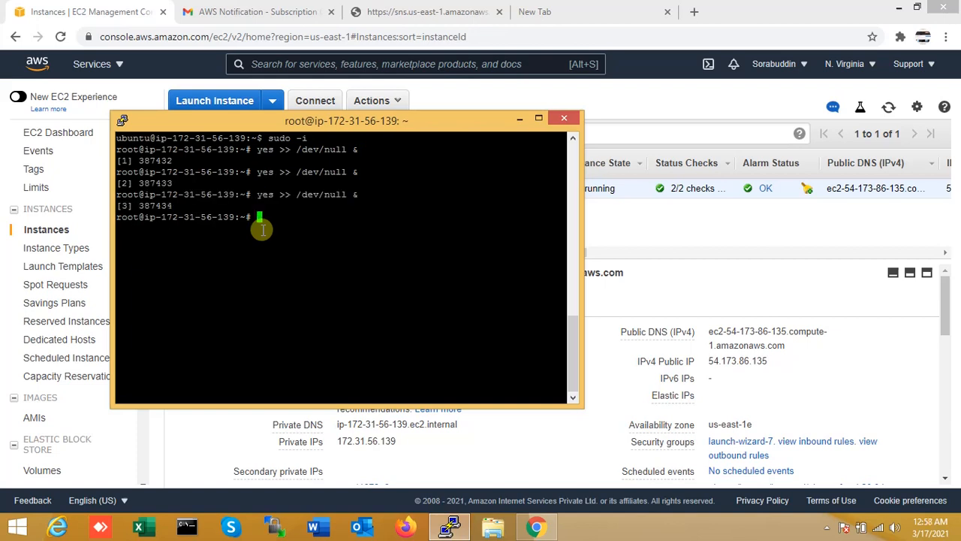
{"action": "key", "text": "Return"}
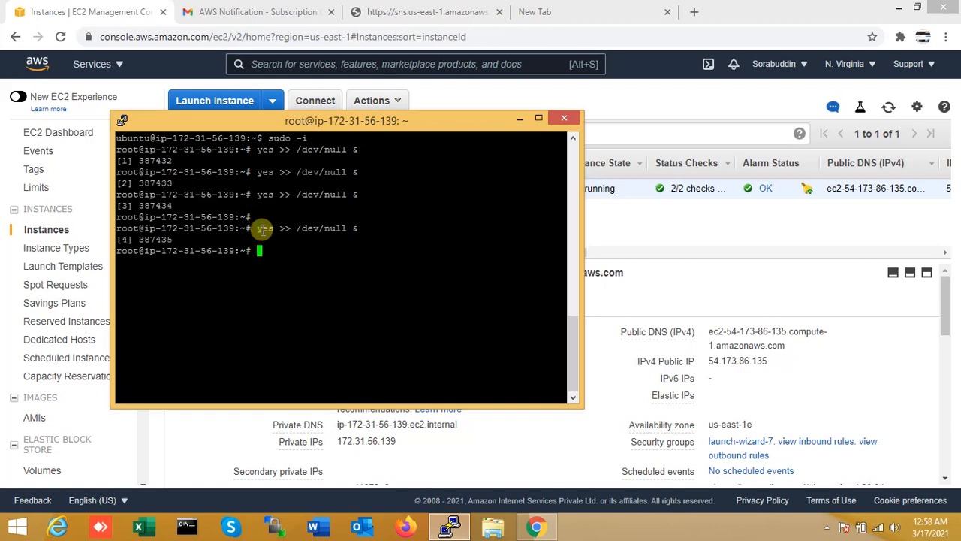
{"action": "key", "text": "Return"}
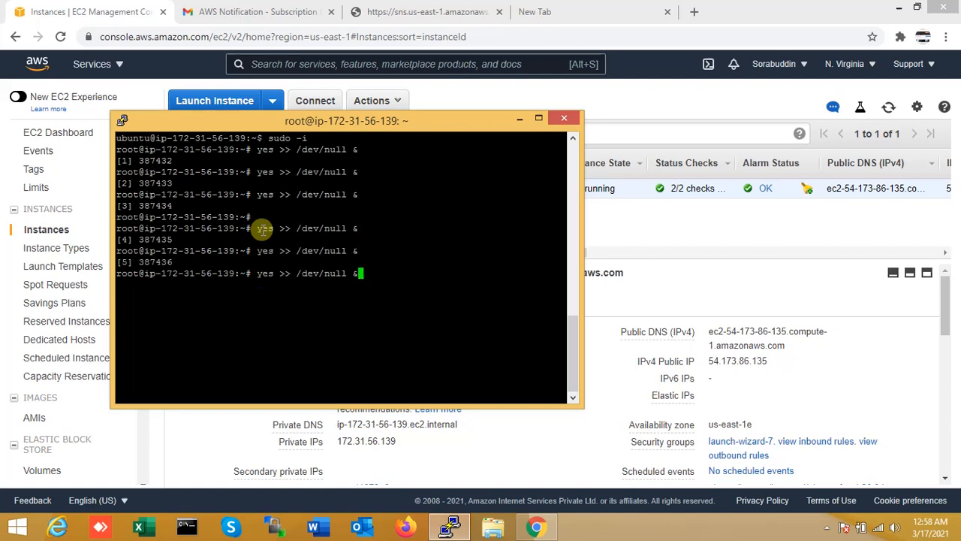
{"action": "key", "text": "Return"}
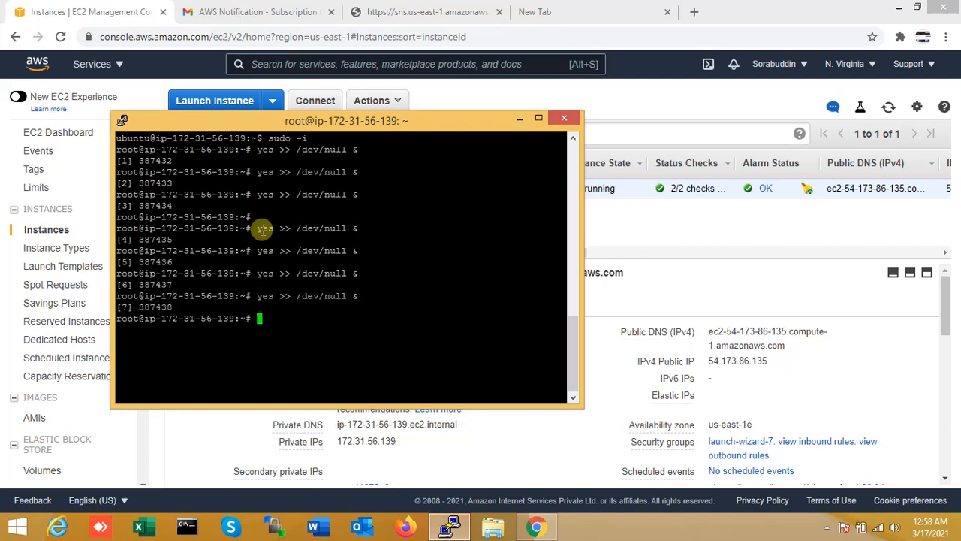
{"action": "key", "text": "Return"}
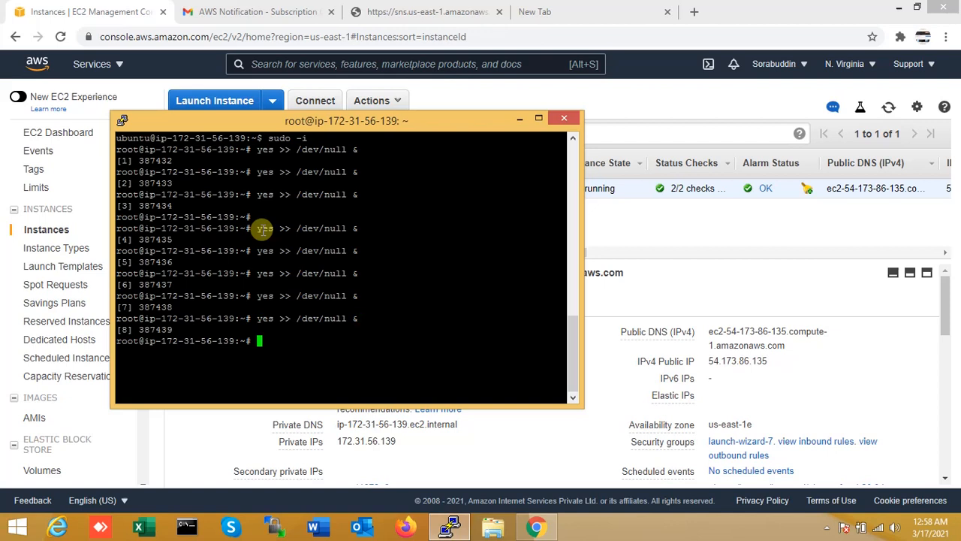
{"action": "key", "text": "Return"}
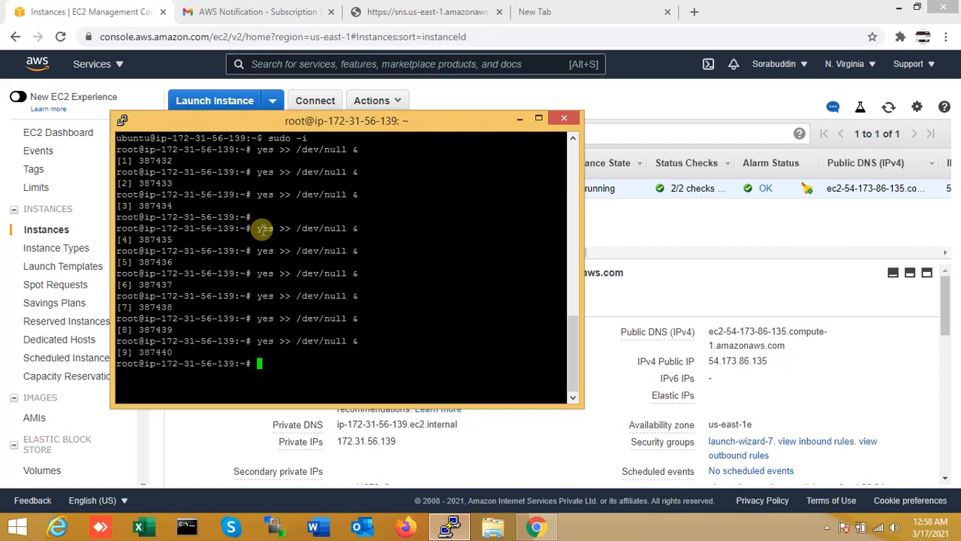
{"action": "type", "text": "tot"}
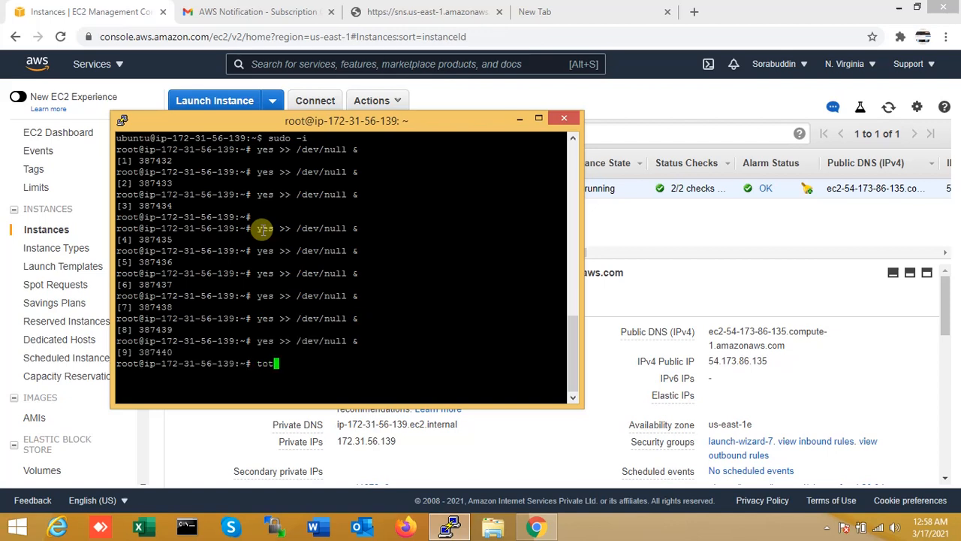
{"action": "key", "text": "Return"}
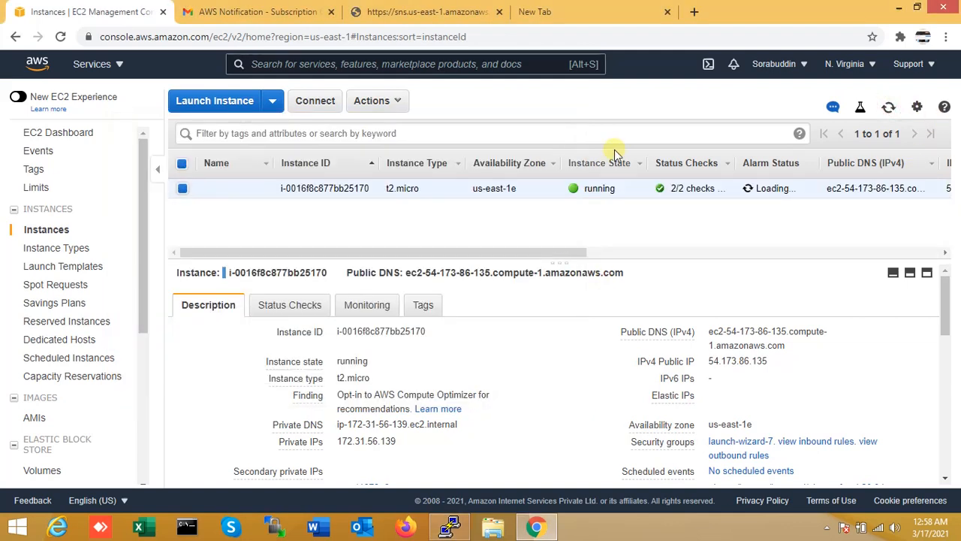
Refresh the instance status, then switch over to the CloudWatch CPU-utilization alarm page.
{"action": "left_click", "coordinate": [889, 106]}
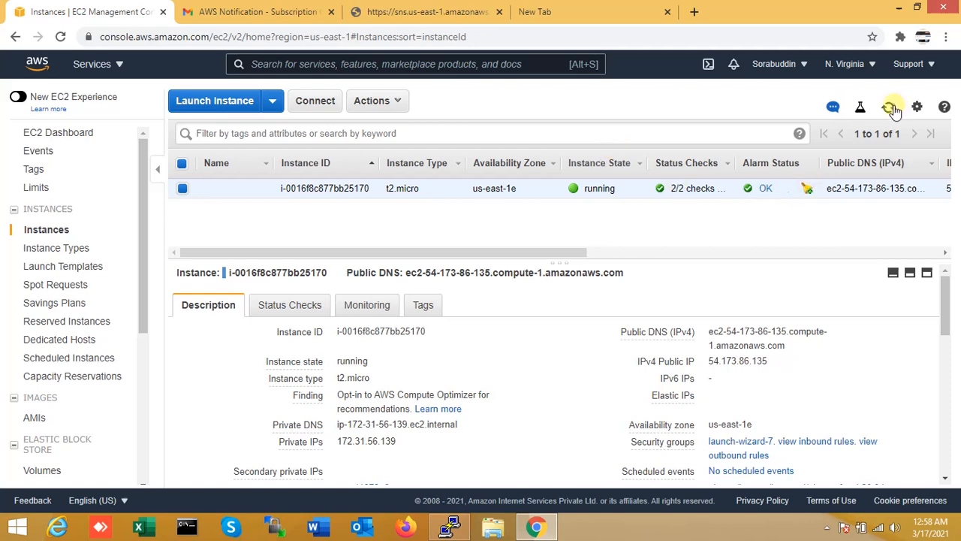
{"action": "mouse_move", "coordinate": [255, 12]}
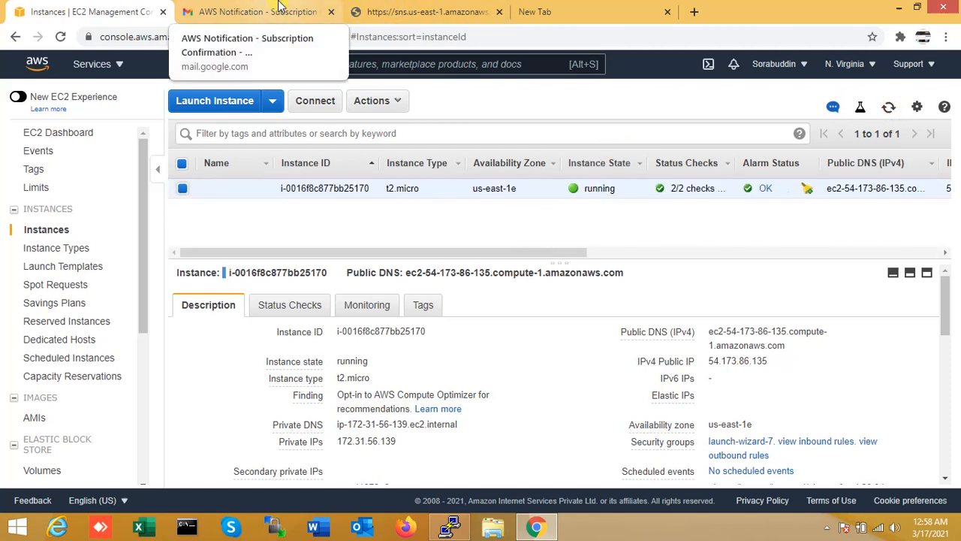
{"action": "left_click", "coordinate": [255, 12]}
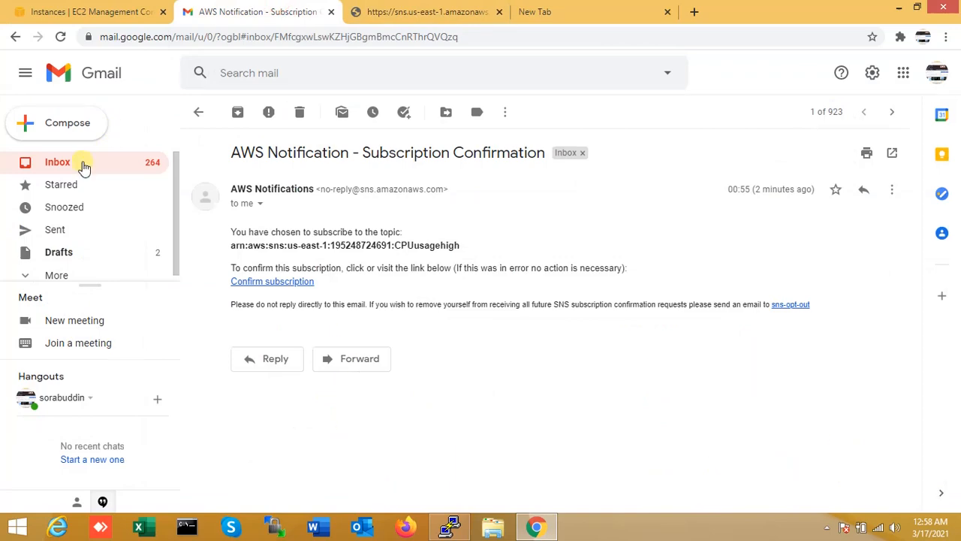
{"action": "left_click", "coordinate": [91, 12]}
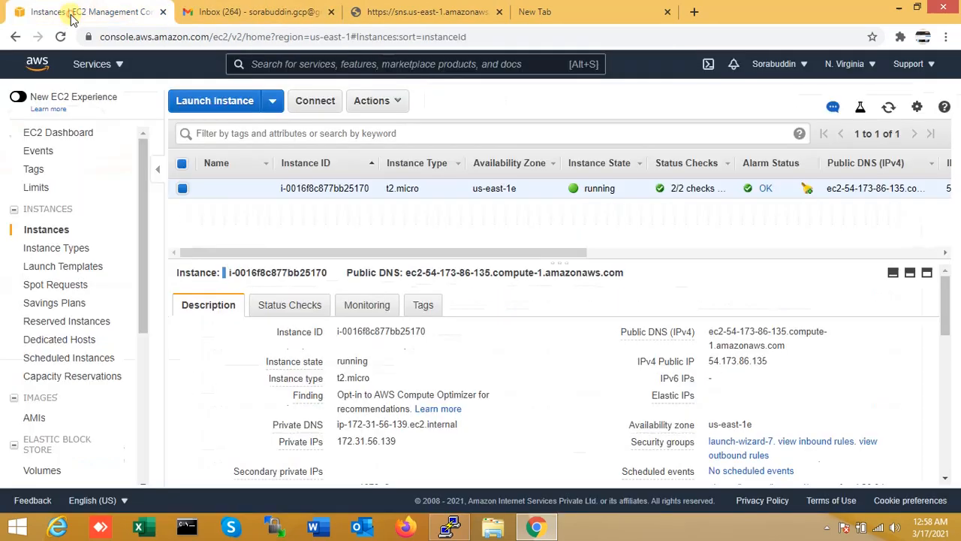
{"action": "left_click", "coordinate": [255, 12]}
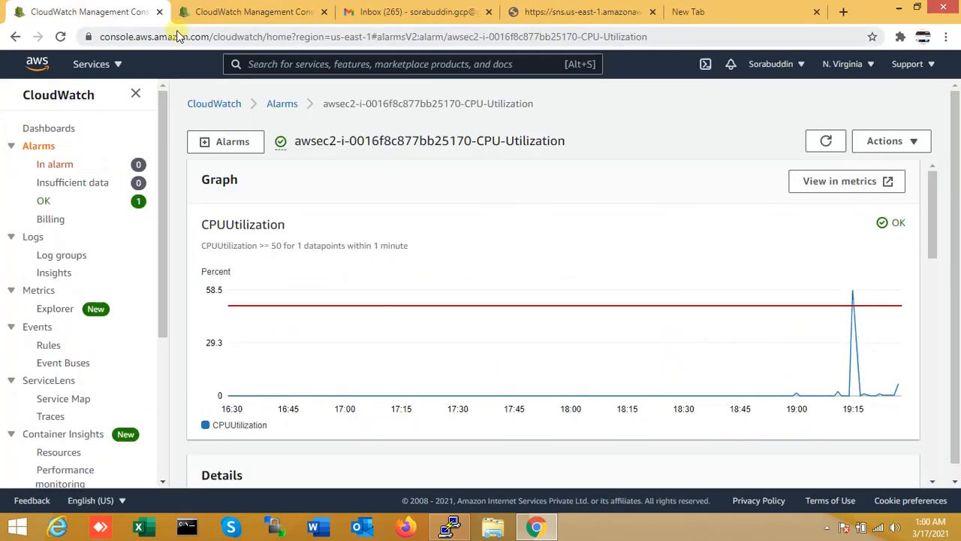
View the alarm's CPU-utilization metric graph showing the spike past 50%, then return to the alarm details.
{"action": "left_click", "coordinate": [839, 180]}
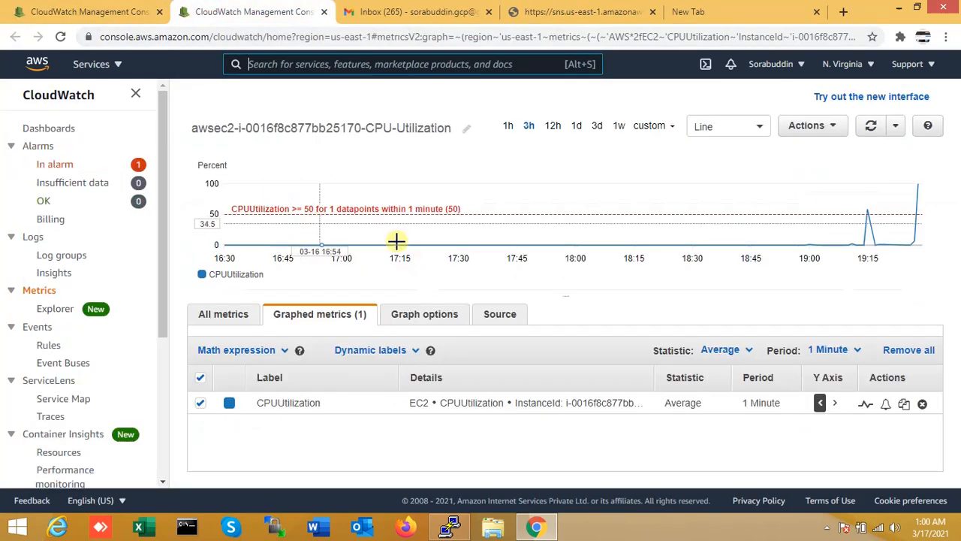
{"action": "mouse_move", "coordinate": [934, 232]}
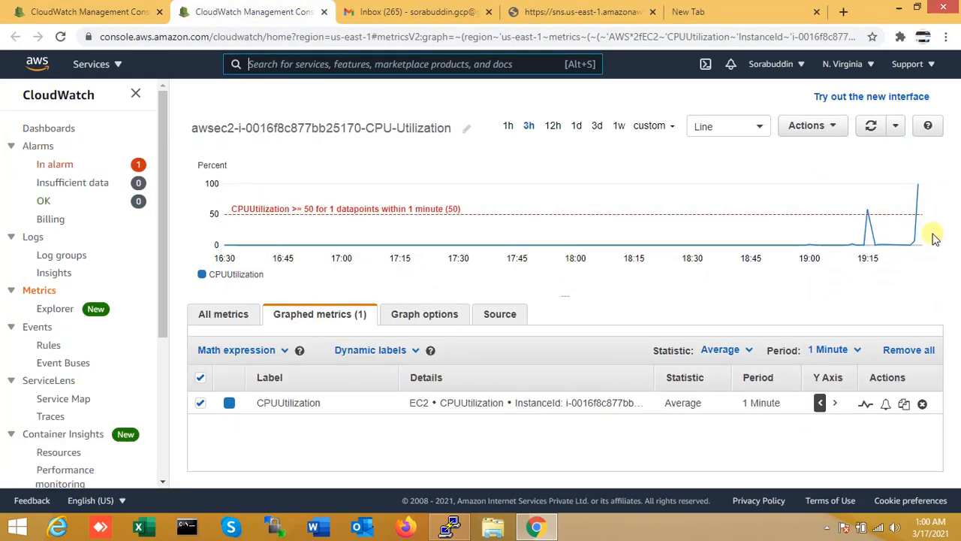
{"action": "mouse_move", "coordinate": [918, 216]}
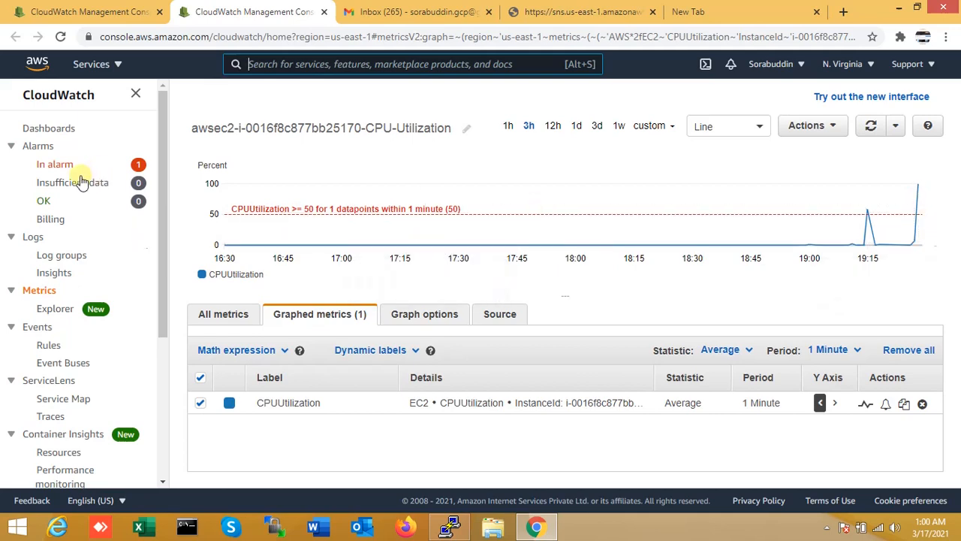
{"action": "left_click", "coordinate": [54, 163]}
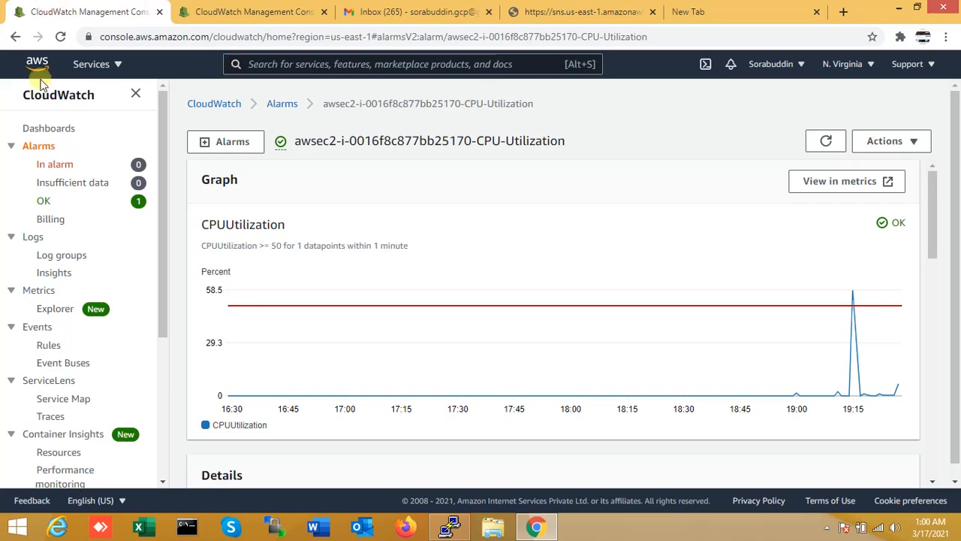
Go via Services to EC2's Running Instances list and scroll right to the Alarm Status and IP columns.
{"action": "left_click", "coordinate": [90, 63]}
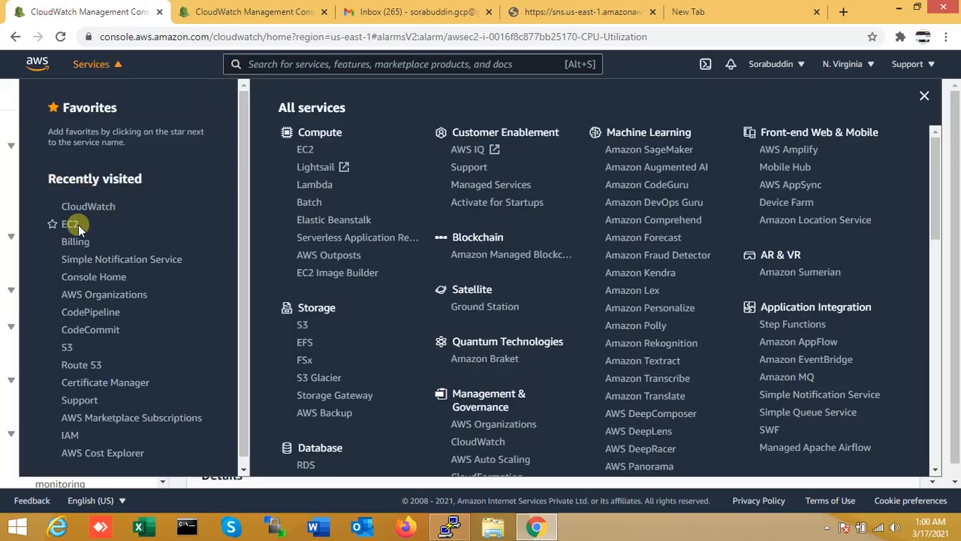
{"action": "left_click", "coordinate": [69, 222]}
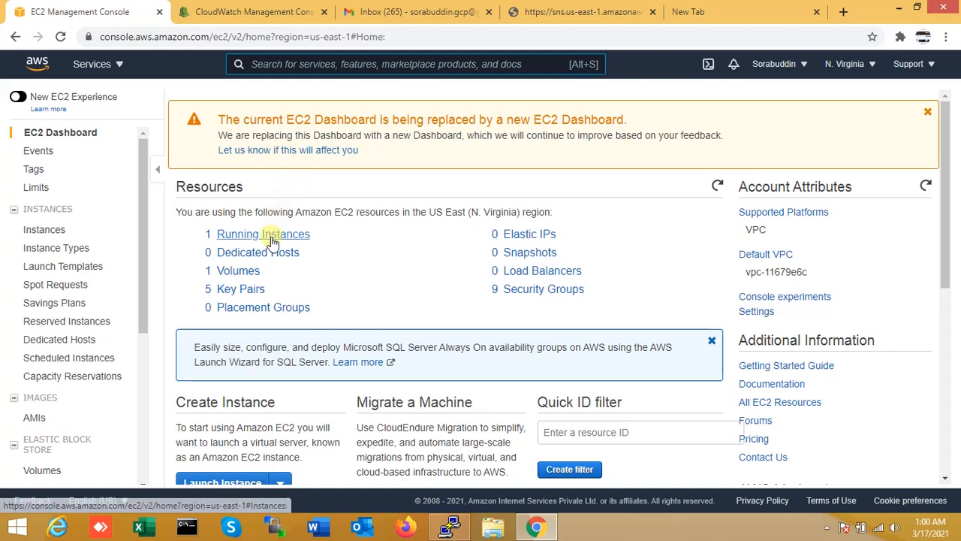
{"action": "left_click", "coordinate": [263, 235]}
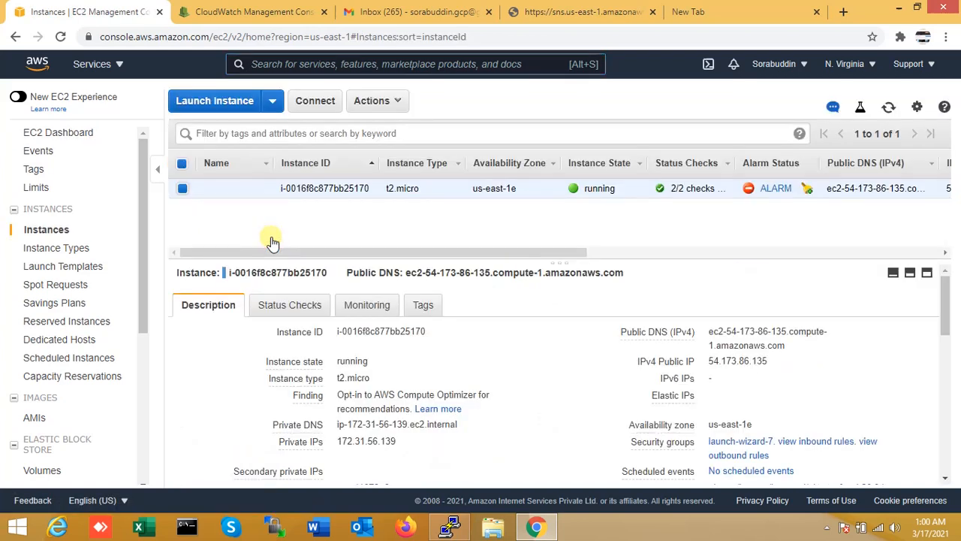
{"action": "mouse_move", "coordinate": [757, 188]}
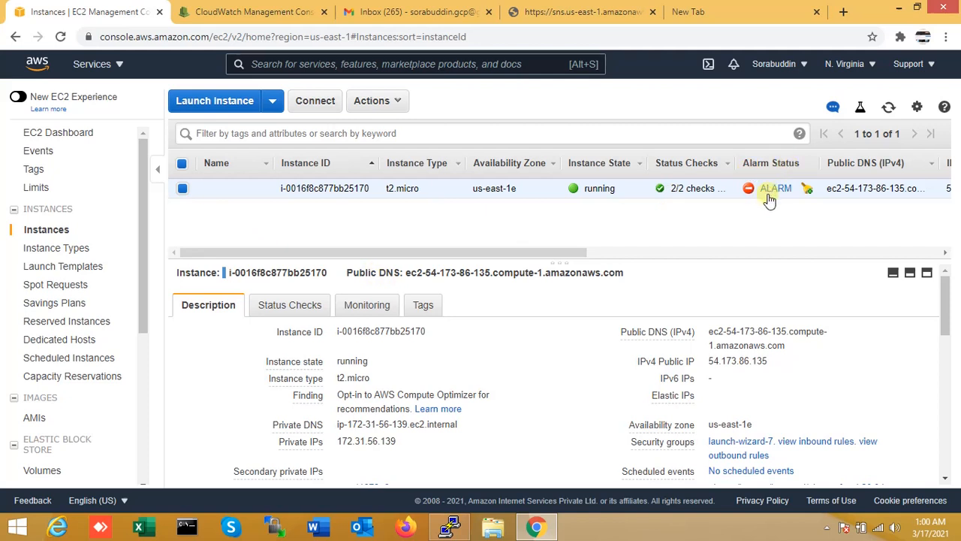
{"action": "scroll", "scroll_direction": "right", "scroll_amount": 3}
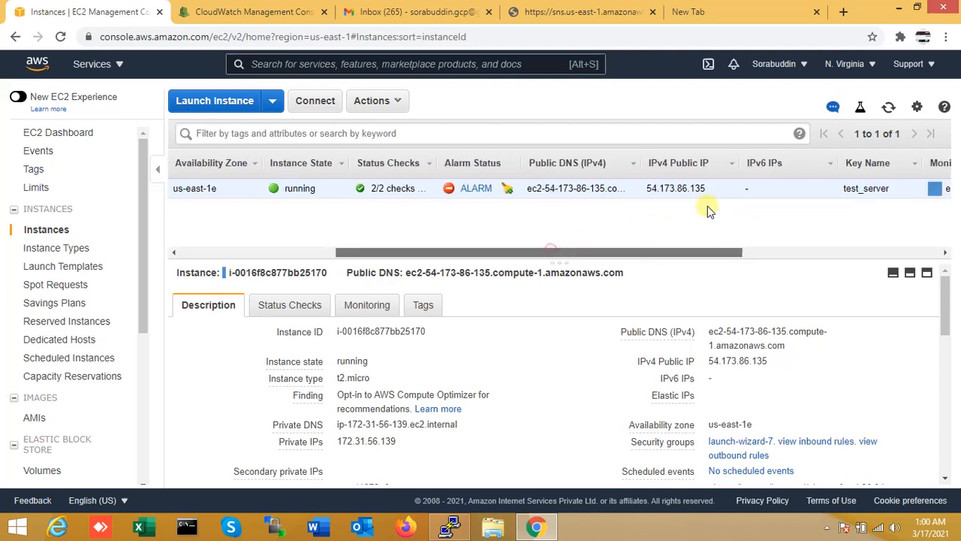
Read through the AWS Notifications CPU-utilization ALARM email in Gmail and return to the inbox.
{"action": "left_click", "coordinate": [413, 12]}
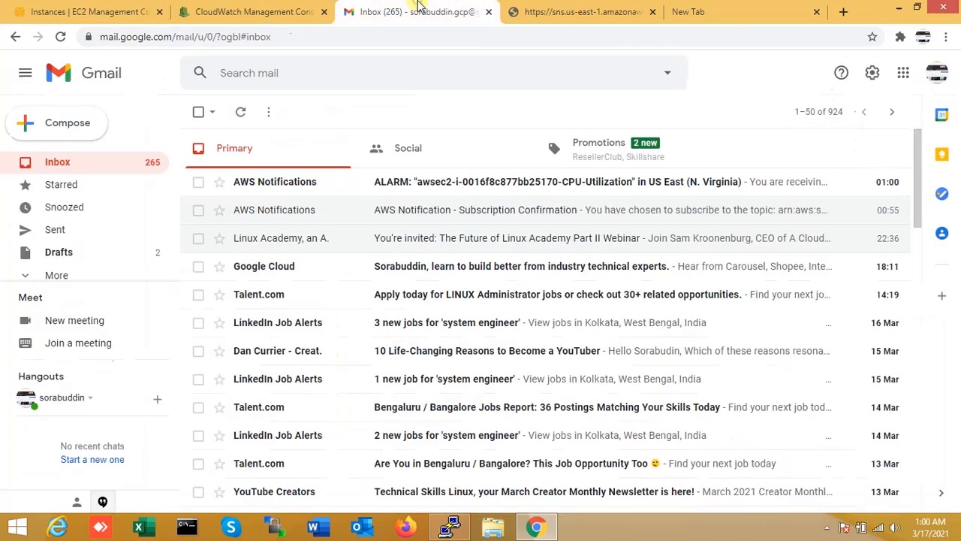
{"action": "mouse_move", "coordinate": [446, 182]}
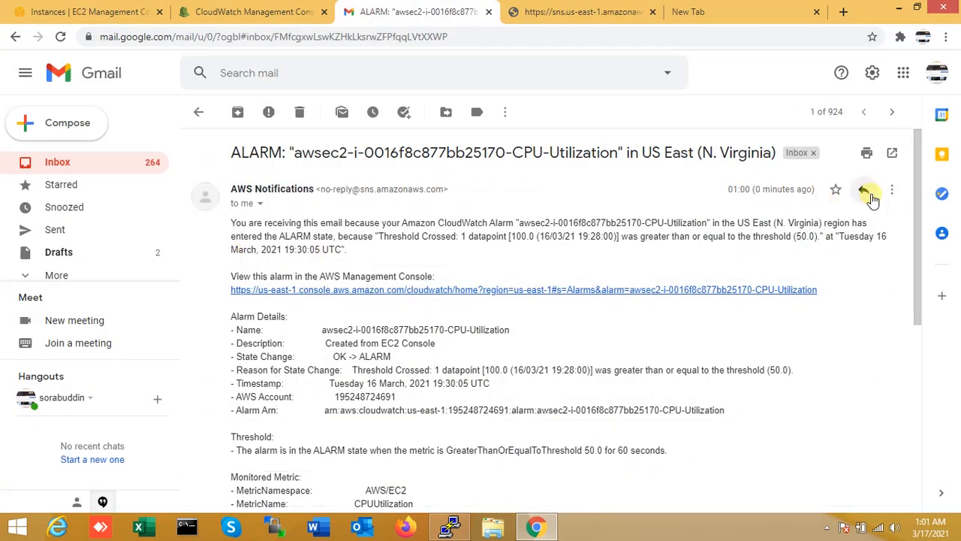
{"action": "scroll", "scroll_direction": "down", "scroll_amount": 3}
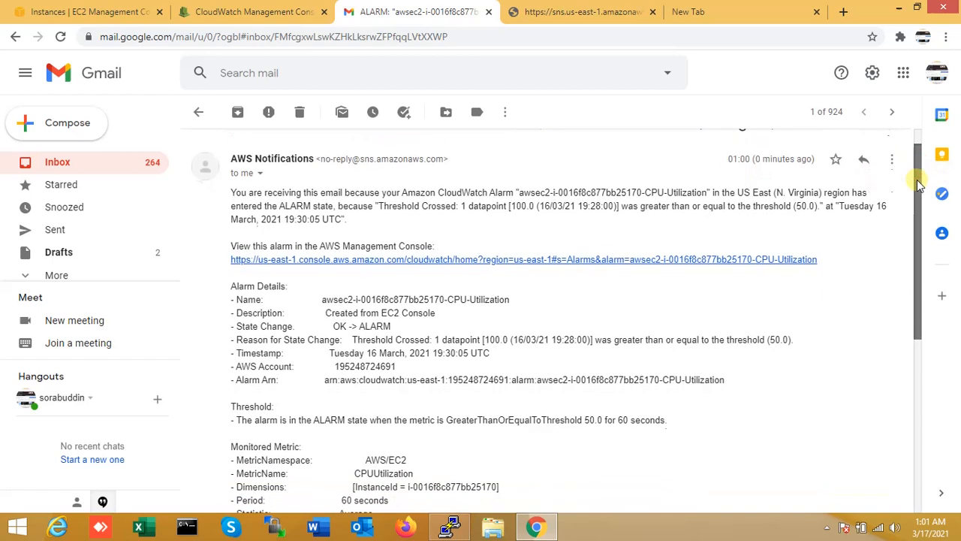
{"action": "scroll", "scroll_direction": "down", "scroll_amount": 3}
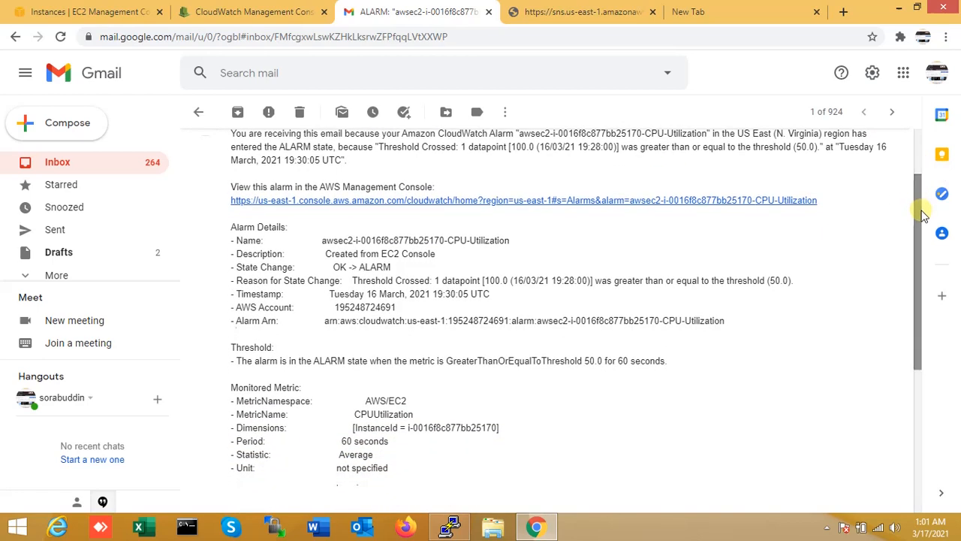
{"action": "mouse_move", "coordinate": [668, 254]}
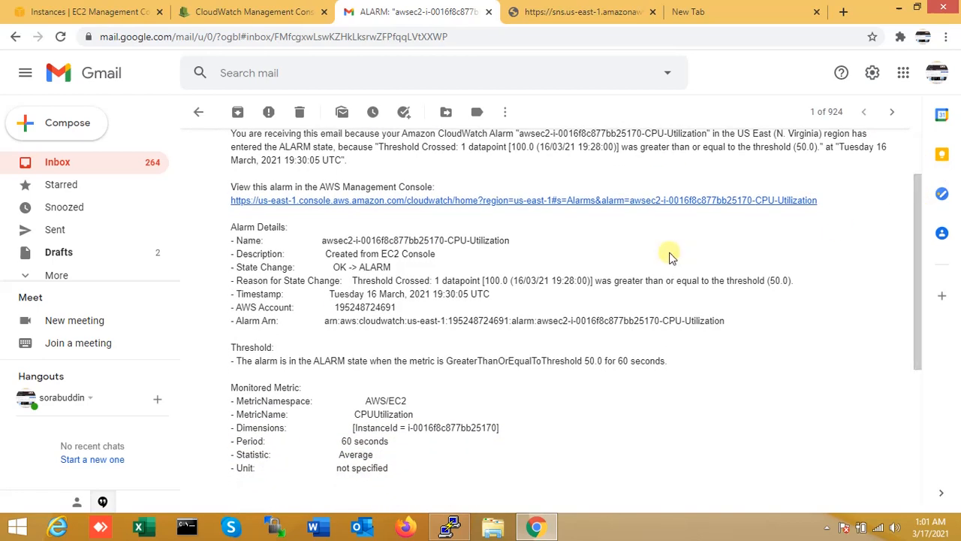
{"action": "mouse_move", "coordinate": [524, 422]}
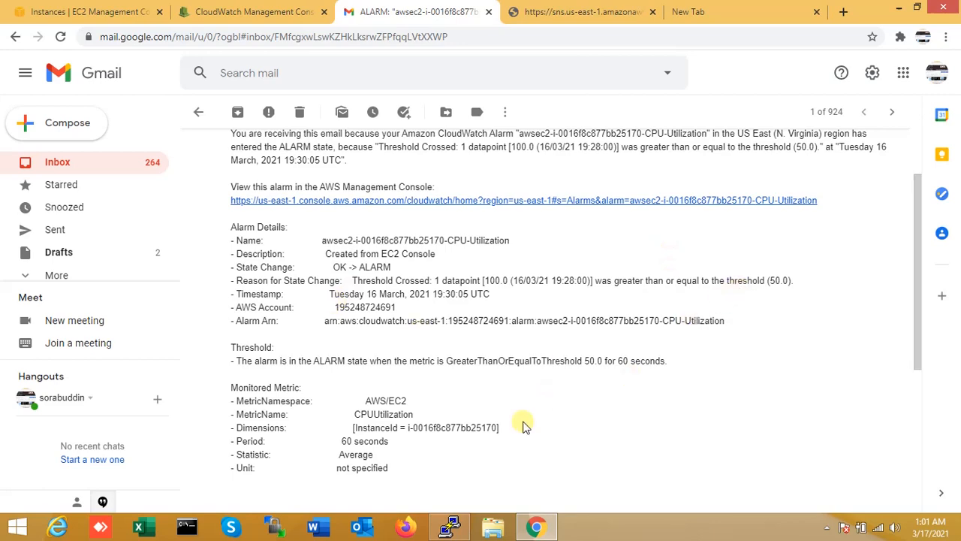
{"action": "scroll", "scroll_direction": "down", "scroll_amount": 3}
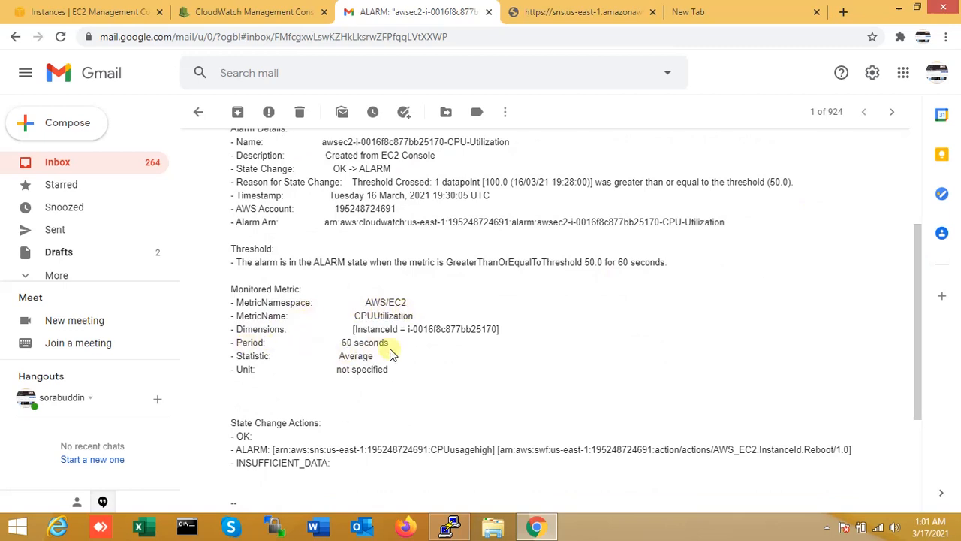
{"action": "mouse_move", "coordinate": [901, 218]}
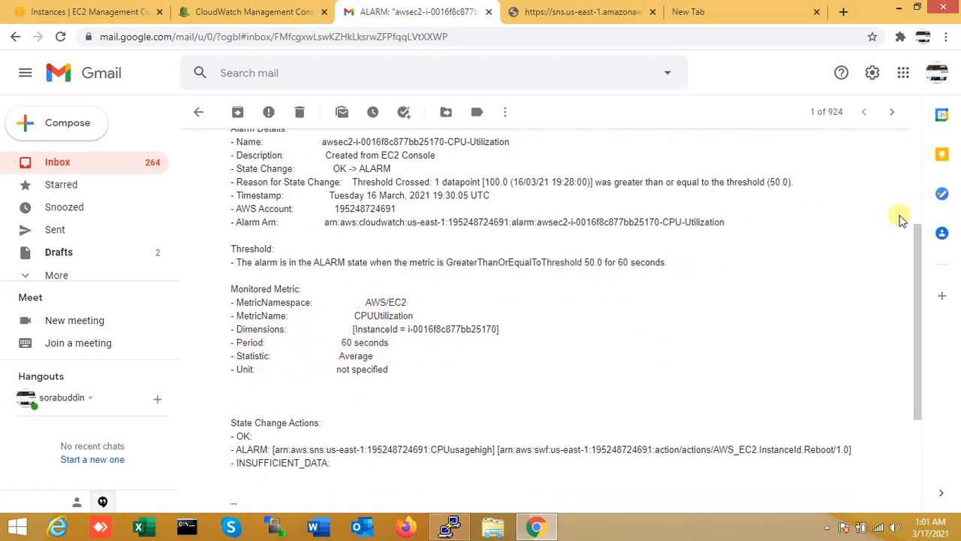
{"action": "scroll", "scroll_direction": "down", "scroll_amount": 3}
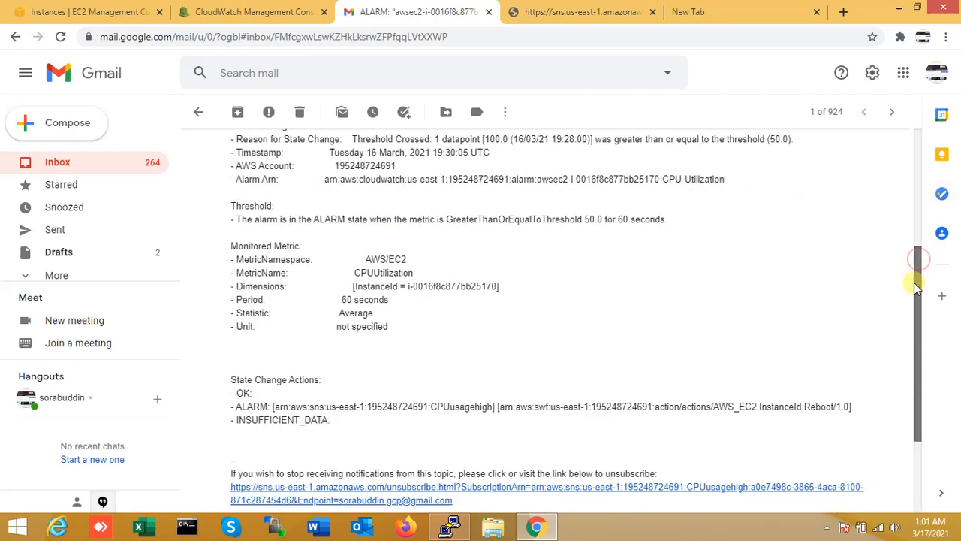
{"action": "scroll", "scroll_direction": "up", "scroll_amount": 3}
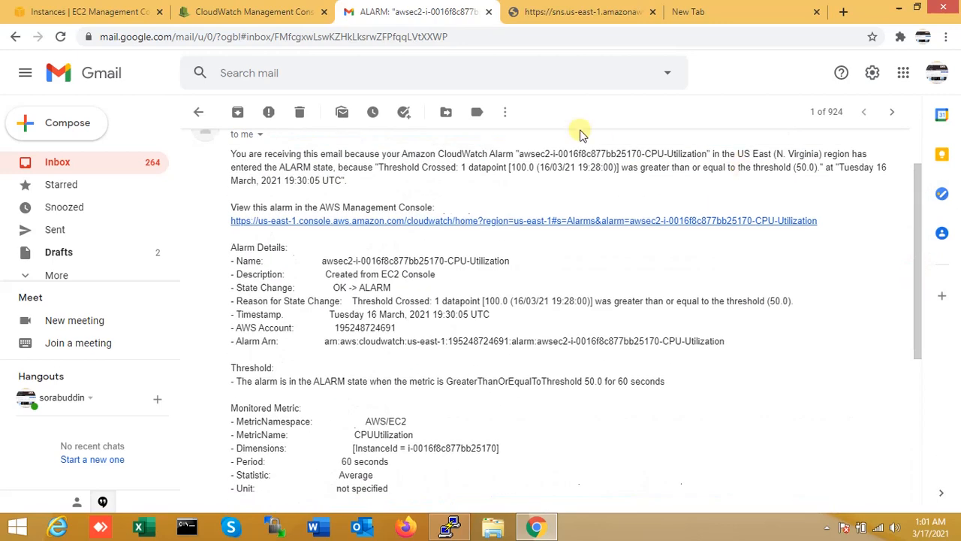
{"action": "left_click", "coordinate": [198, 111]}
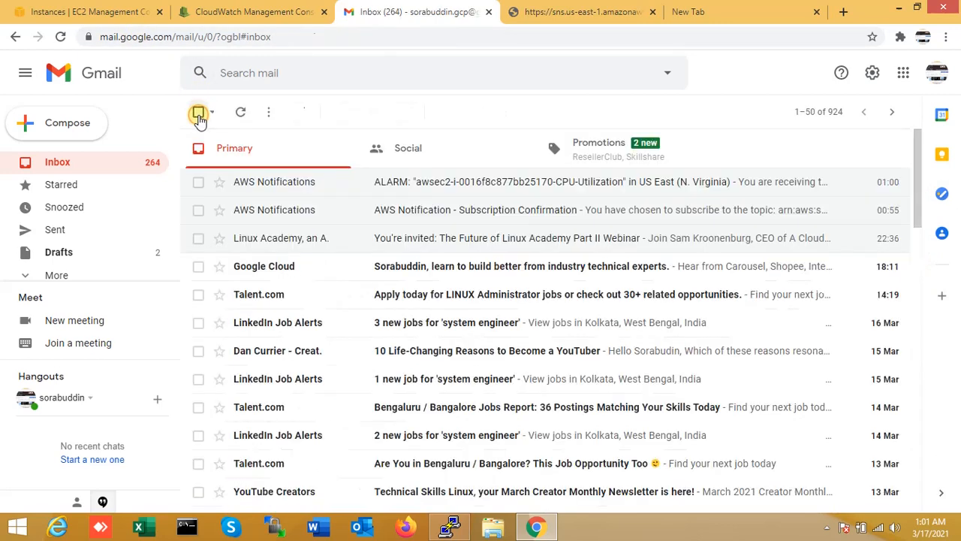
Refresh the EC2 Instances list repeatedly until the instance's Alarm Status changes from ALARM to OK.
{"action": "left_click", "coordinate": [252, 12]}
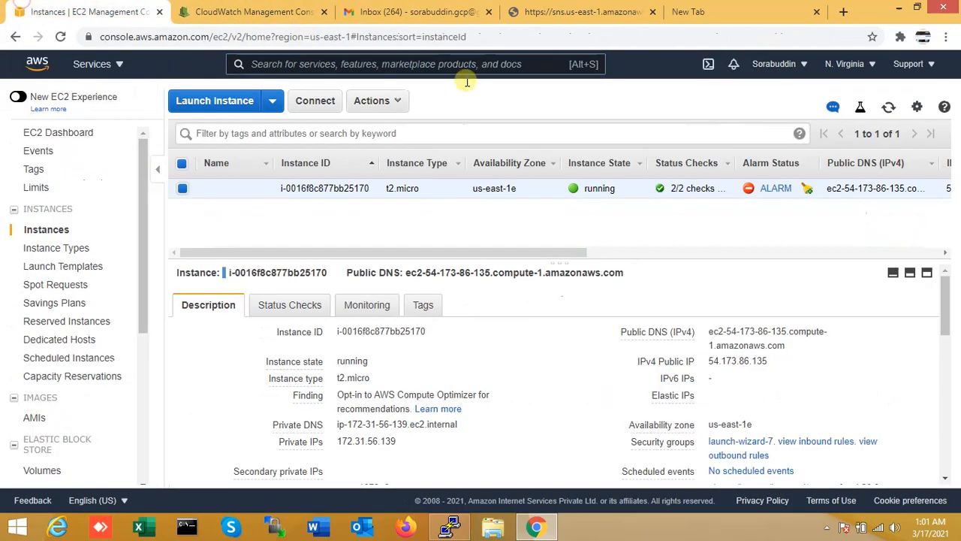
{"action": "mouse_move", "coordinate": [670, 219]}
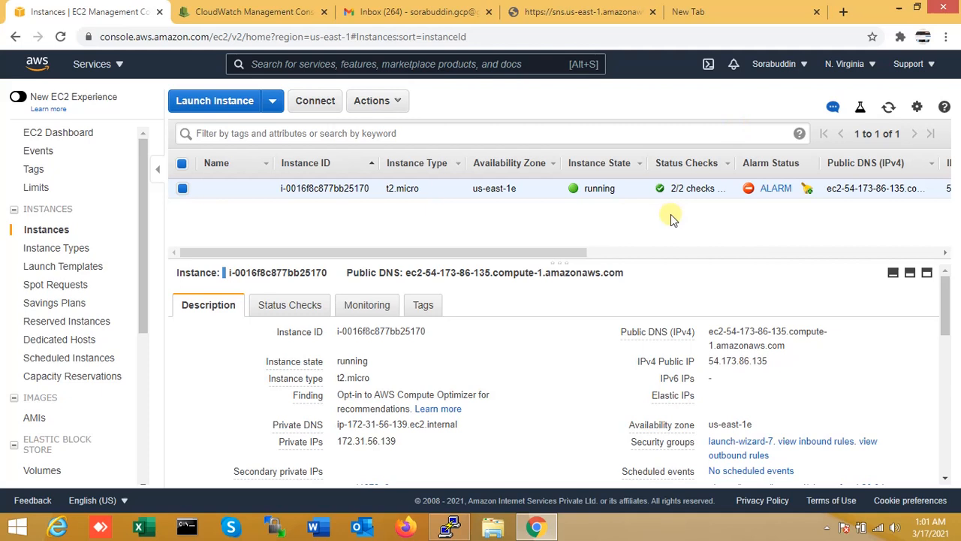
{"action": "left_click", "coordinate": [889, 107]}
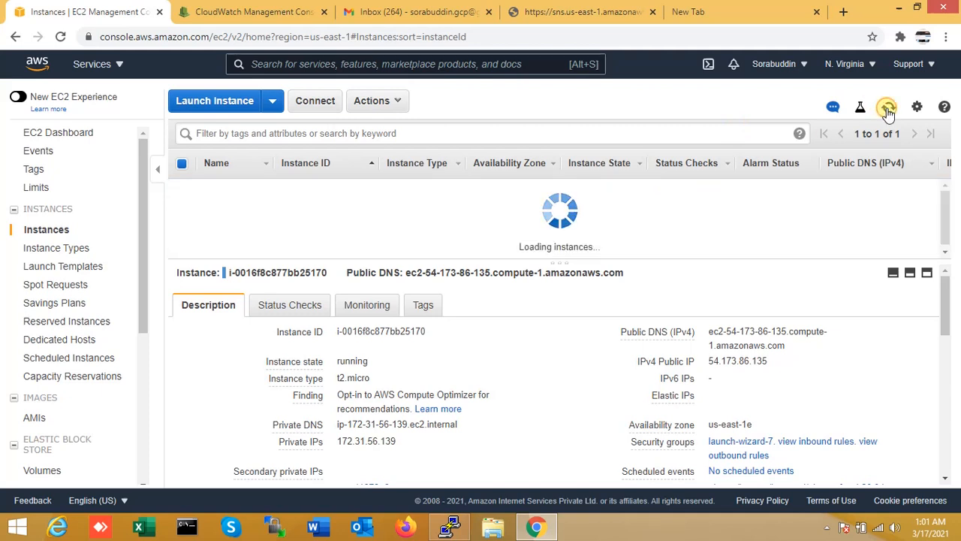
{"action": "left_click", "coordinate": [886, 106]}
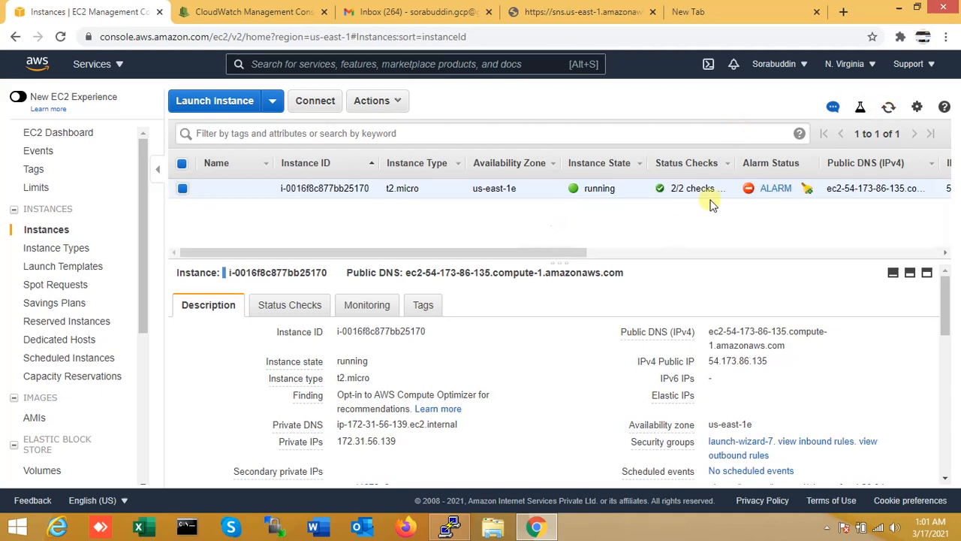
{"action": "mouse_move", "coordinate": [888, 107]}
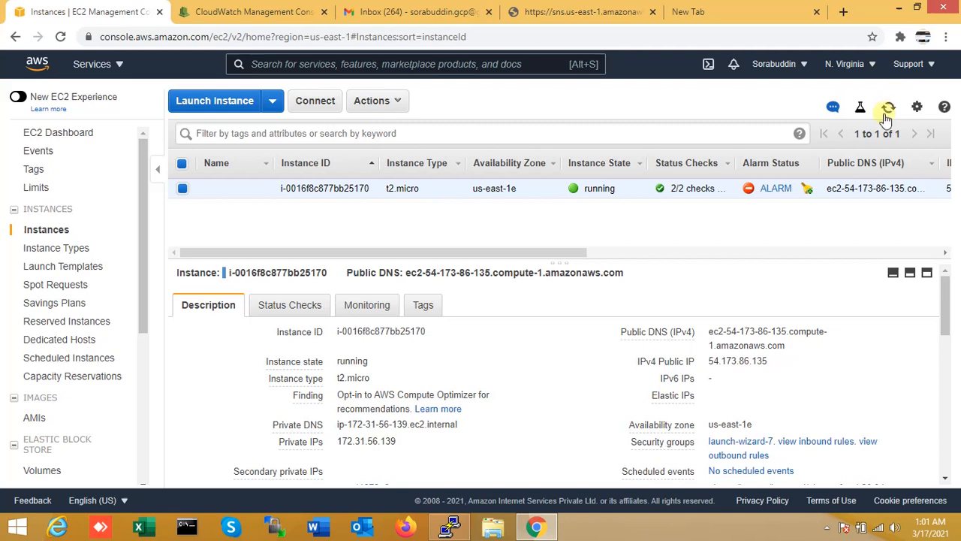
{"action": "left_click", "coordinate": [886, 107]}
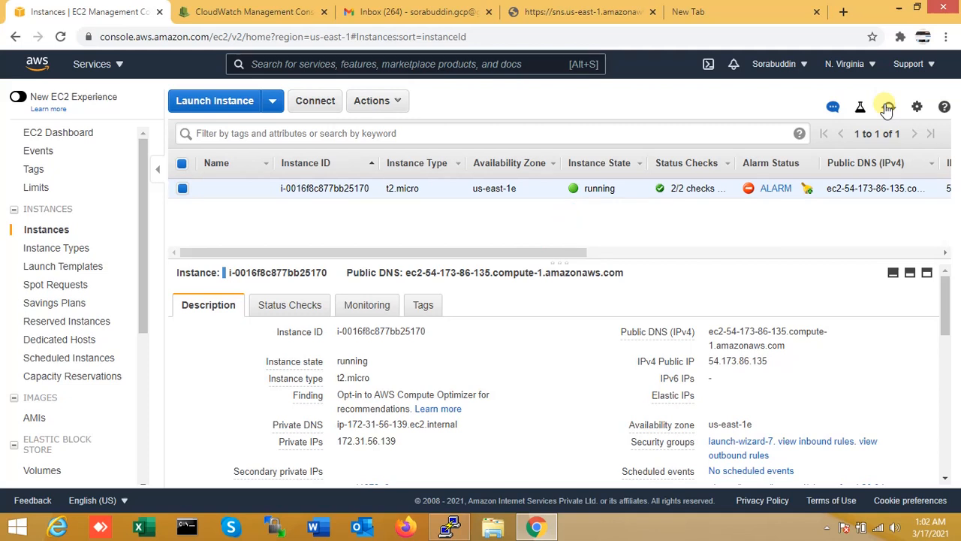
{"action": "left_click", "coordinate": [886, 107]}
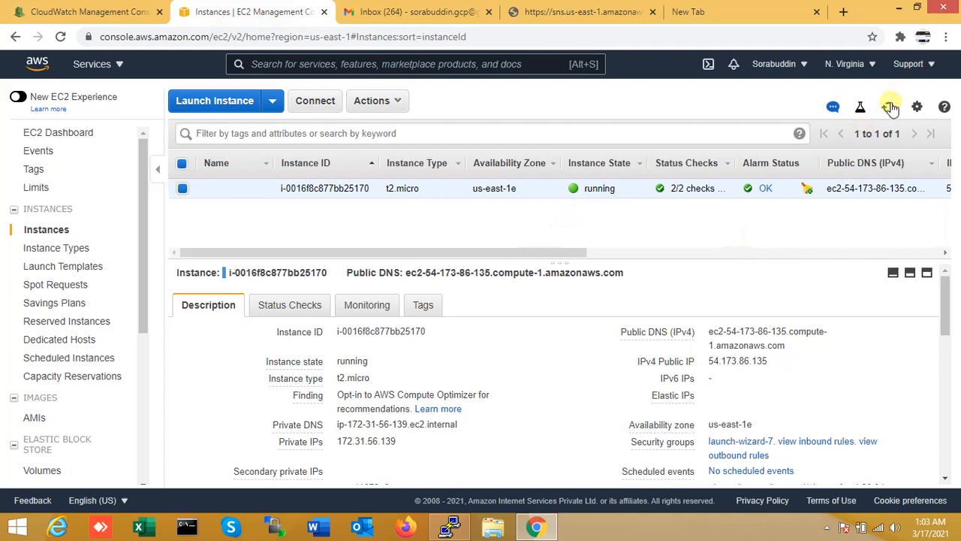
{"action": "left_click", "coordinate": [889, 107]}
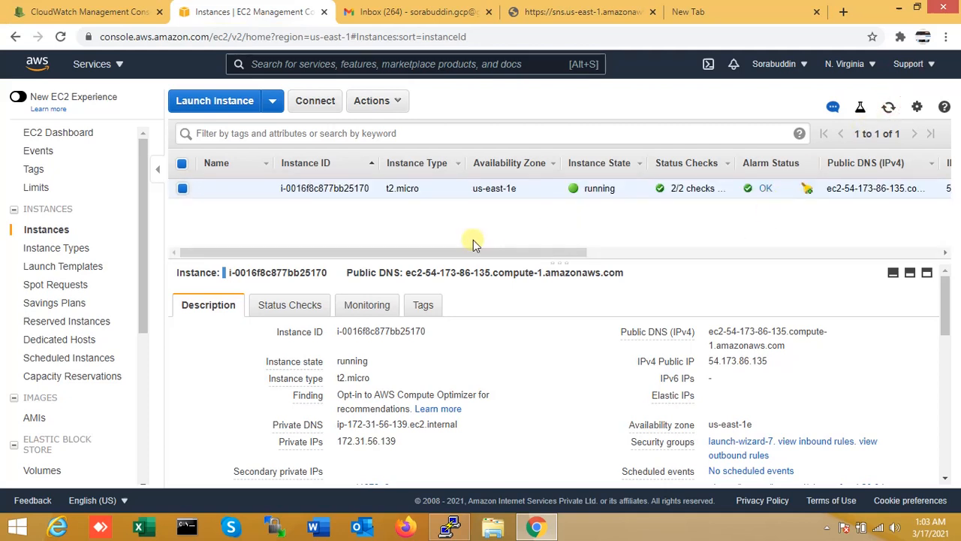
{"action": "mouse_move", "coordinate": [449, 525]}
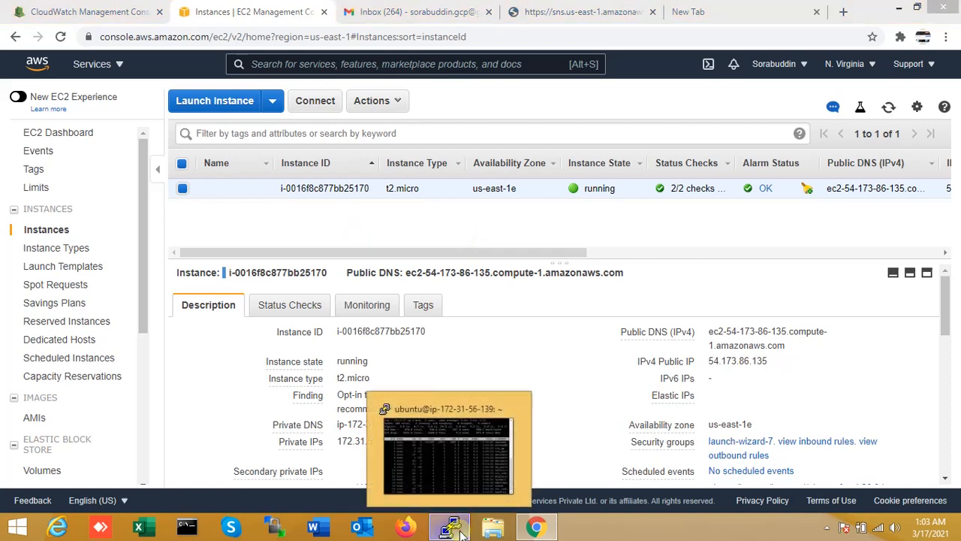
Run top in the PuTTY session to confirm near-0% CPU and two-minute uptime, then minimize the terminal.
{"action": "left_click", "coordinate": [449, 526]}
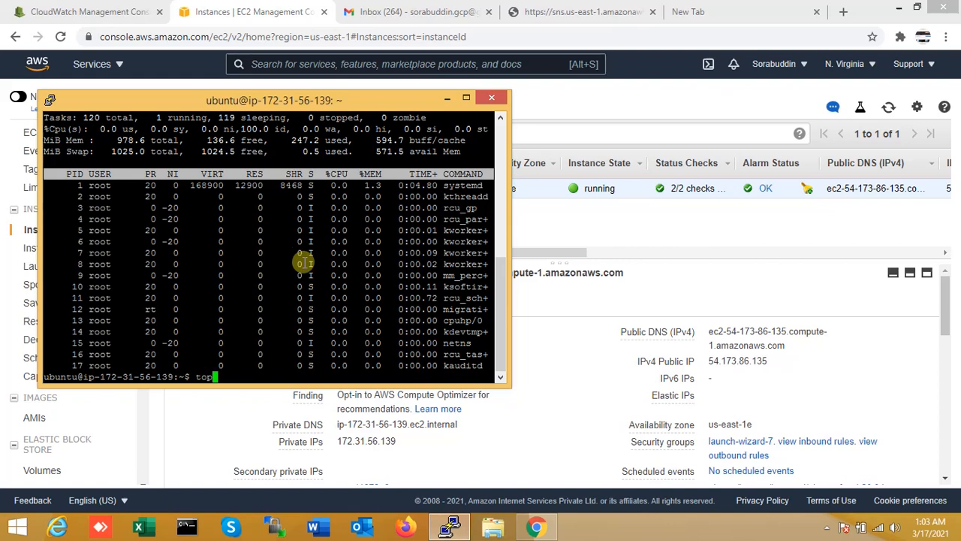
{"action": "key", "text": "Return"}
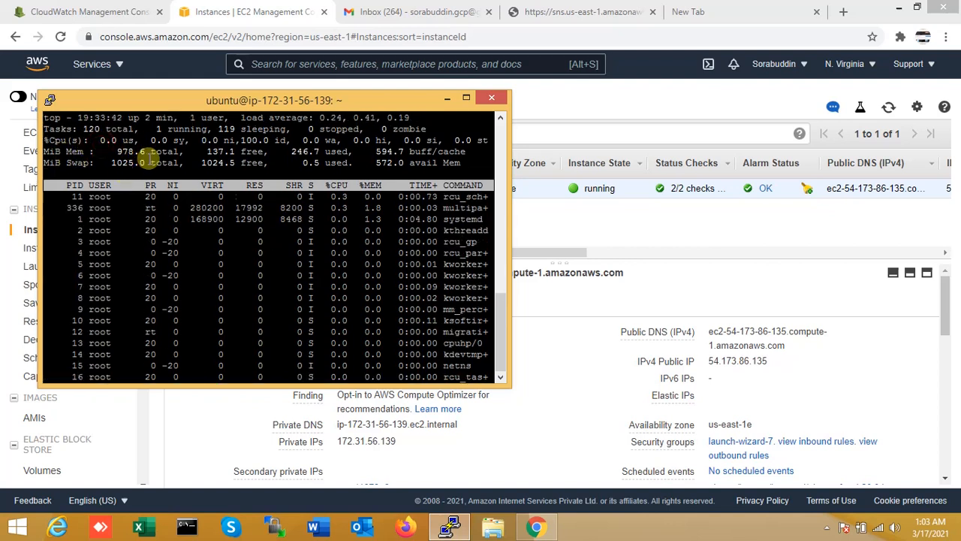
{"action": "left_click", "coordinate": [492, 98]}
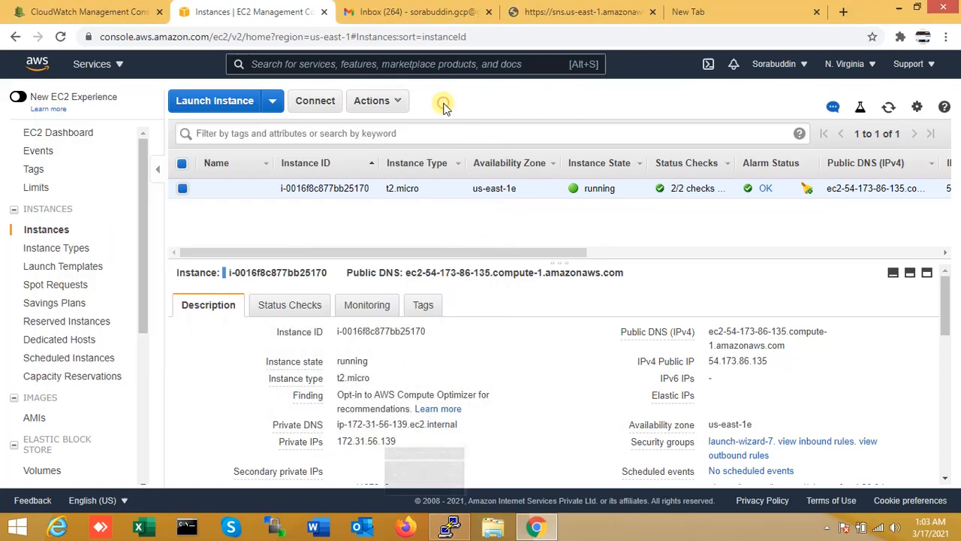